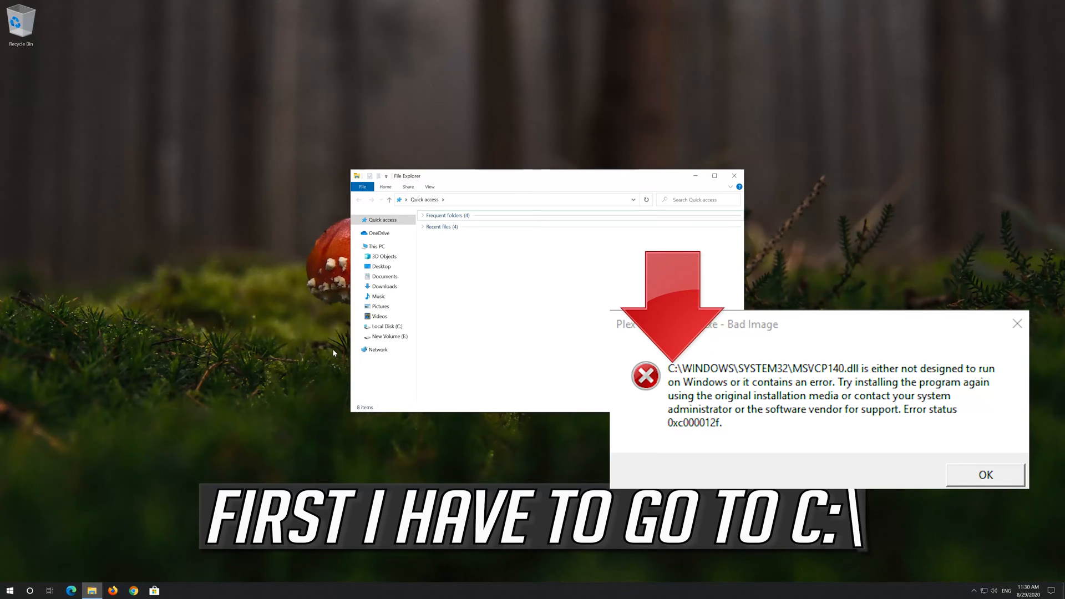
Step: Browse C:\Windows\System32 and bring up the context menu for msvcp140.dll
{"action": "left_click", "coordinate": [387, 326]}
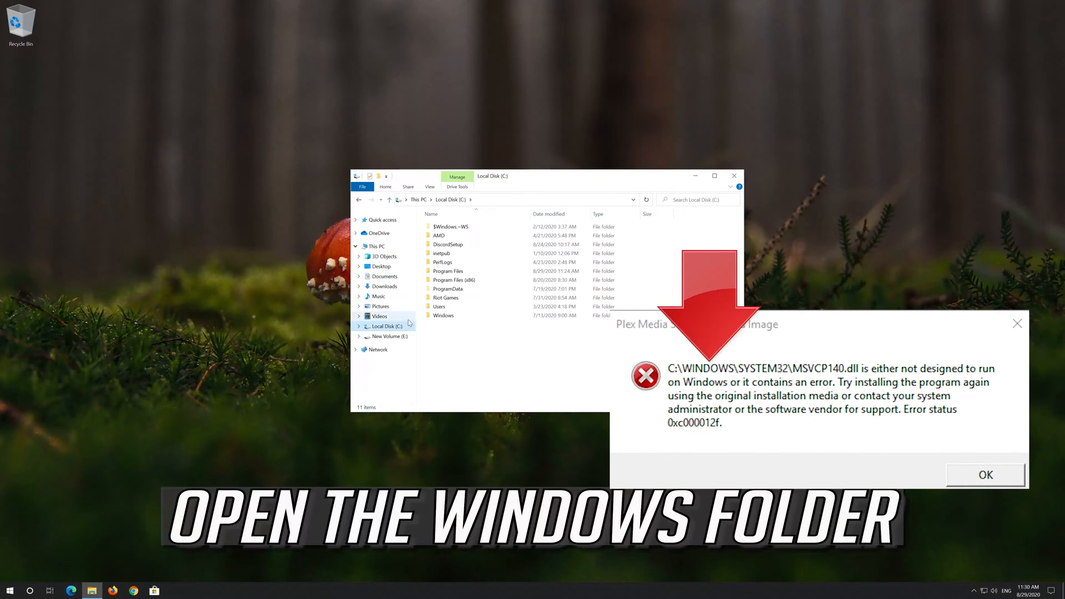
{"action": "double_click", "coordinate": [443, 315]}
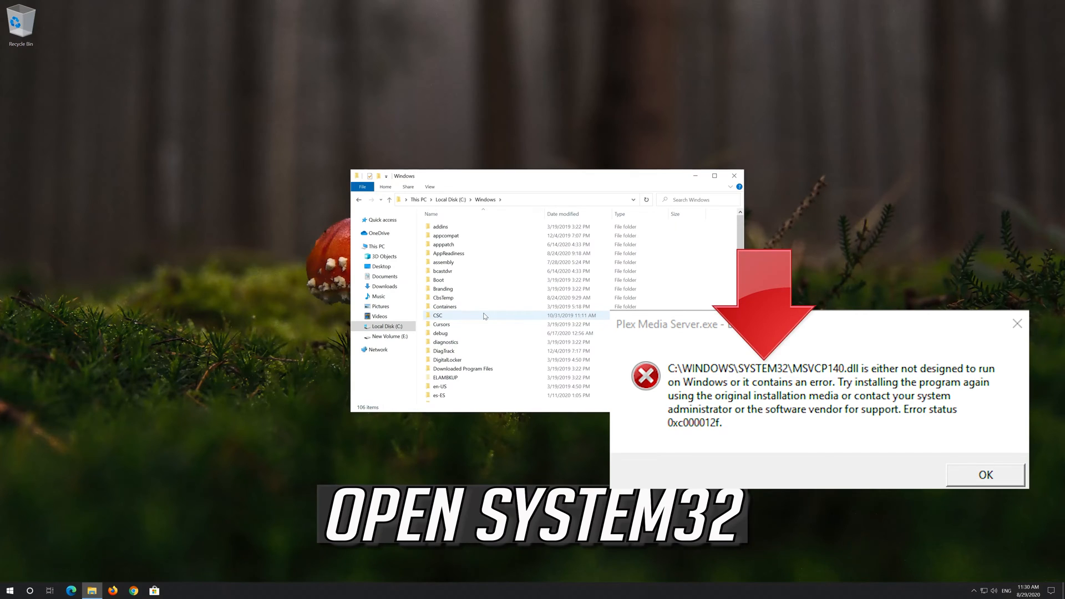
{"action": "scroll", "scroll_direction": "down", "scroll_amount": 3}
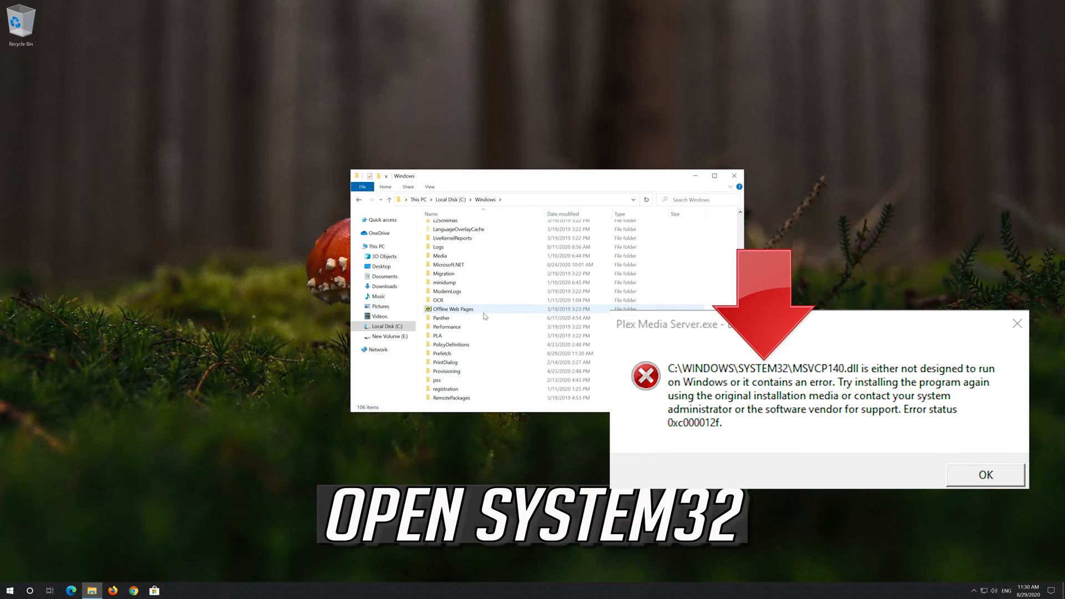
{"action": "left_click", "coordinate": [445, 336]}
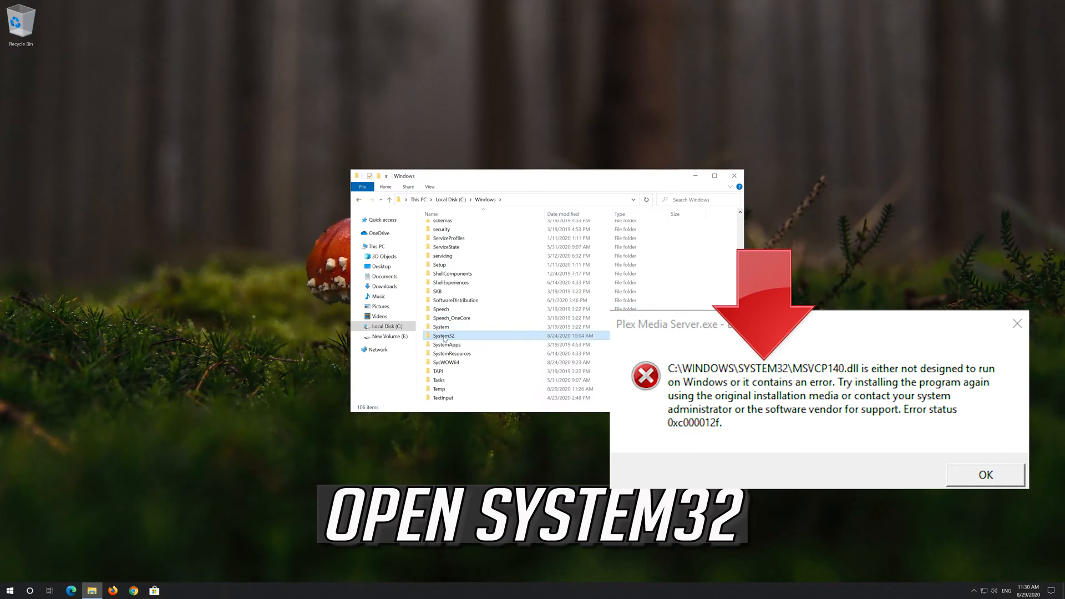
{"action": "left_click", "coordinate": [445, 335]}
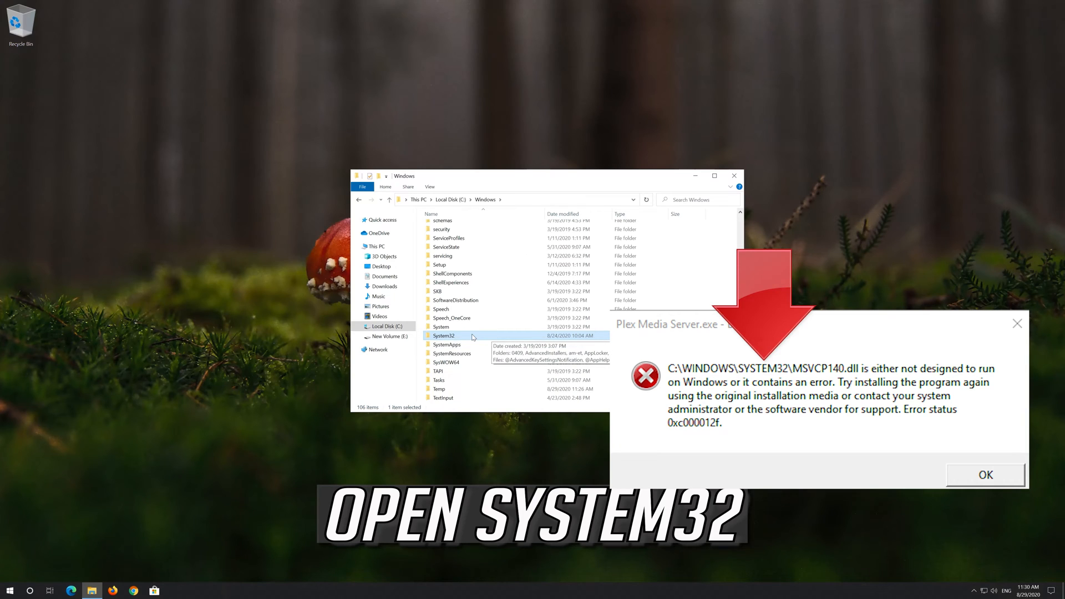
{"action": "double_click", "coordinate": [443, 335]}
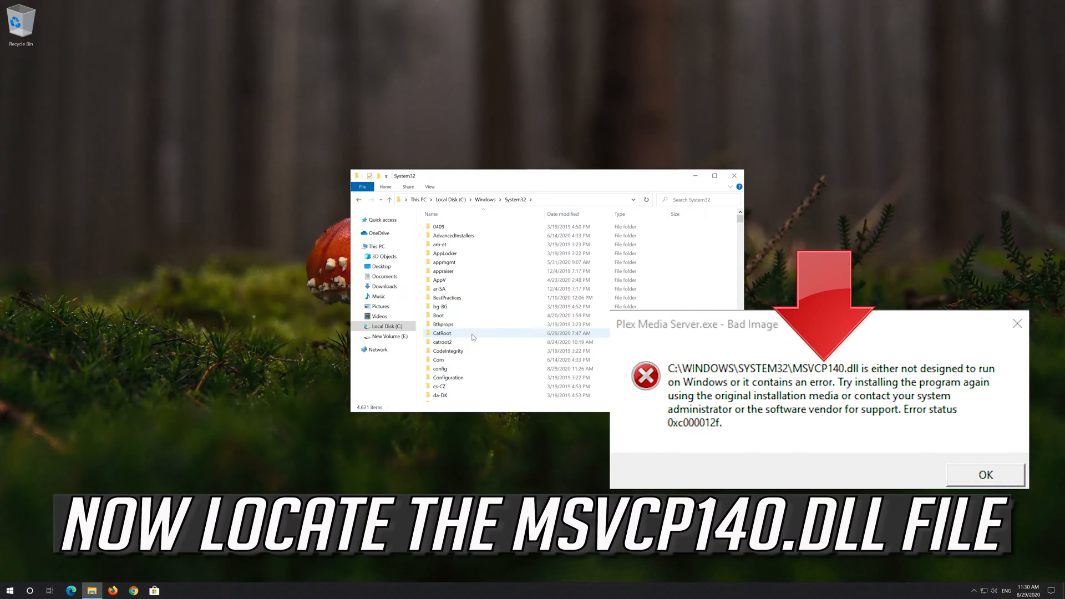
{"action": "scroll", "scroll_direction": "down", "scroll_amount": 3}
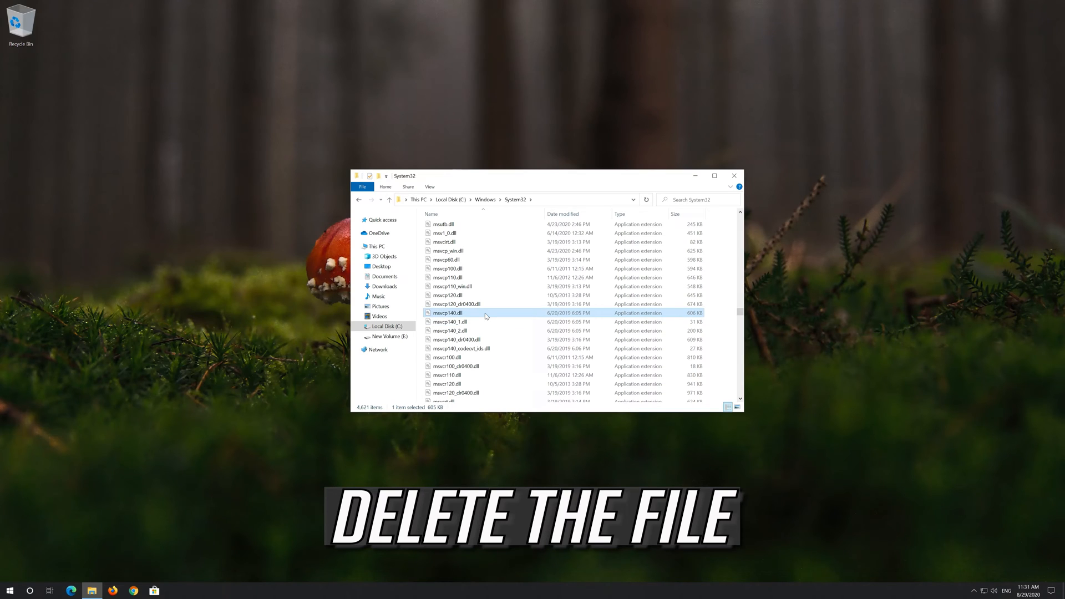
{"action": "right_click", "coordinate": [447, 312]}
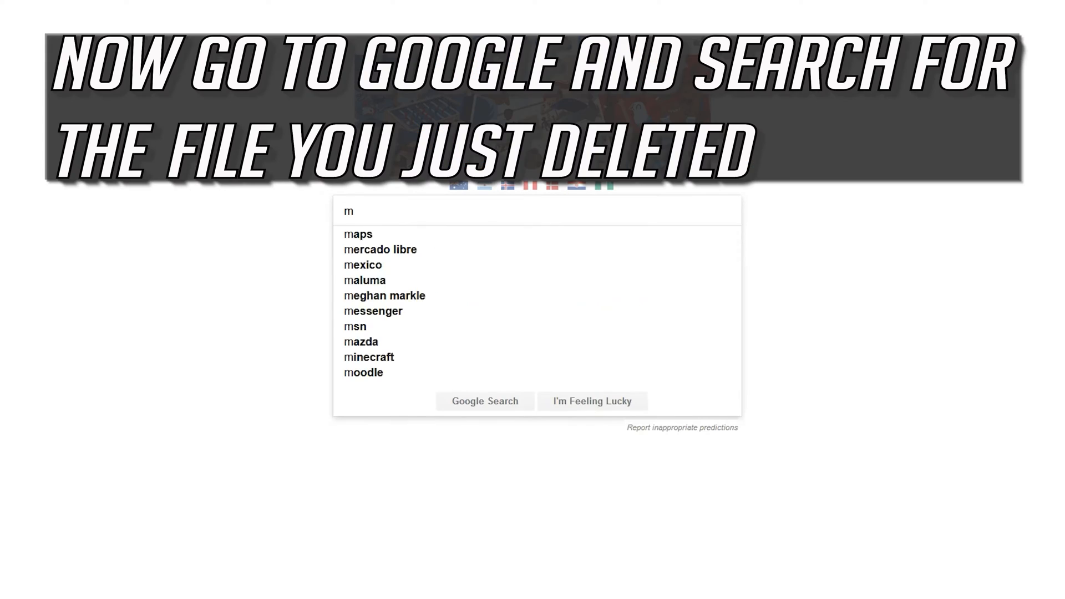
Step: Search Google for msvcp140.dll and open the DLL-files.com result
{"action": "type", "text": "svcp140.dll"}
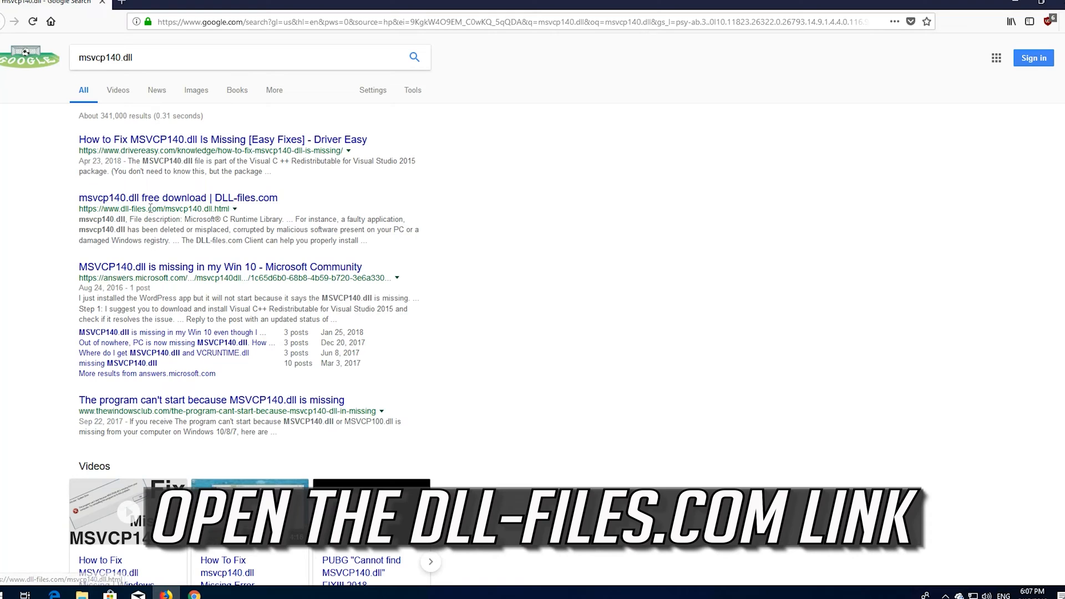
{"action": "left_click", "coordinate": [178, 198]}
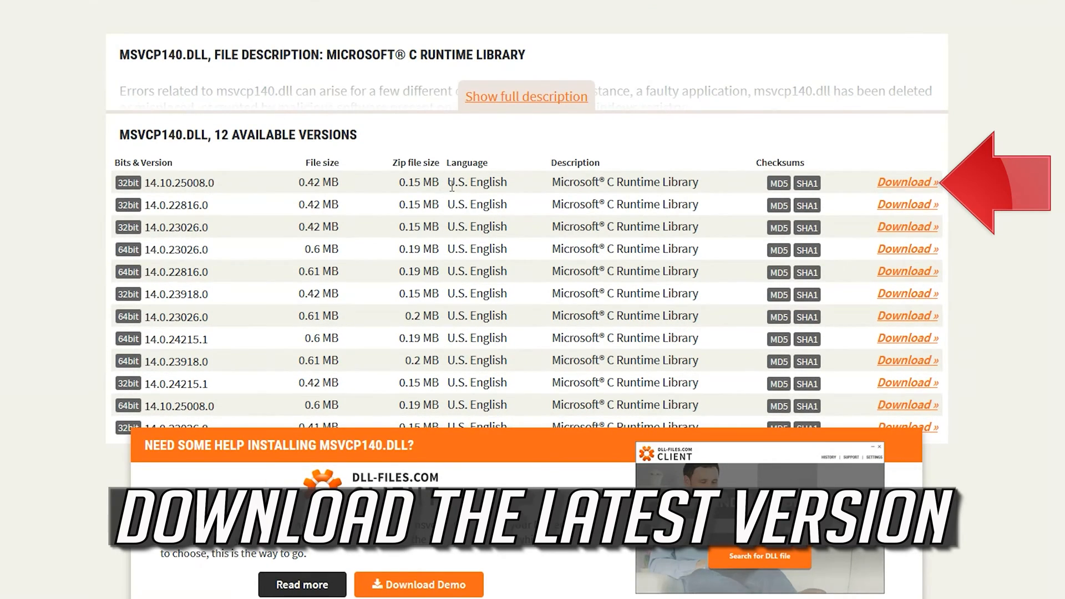
Step: Download the 32bit 14.10.25008.0 msvcp140.zip and save the file
{"action": "left_click", "coordinate": [904, 182]}
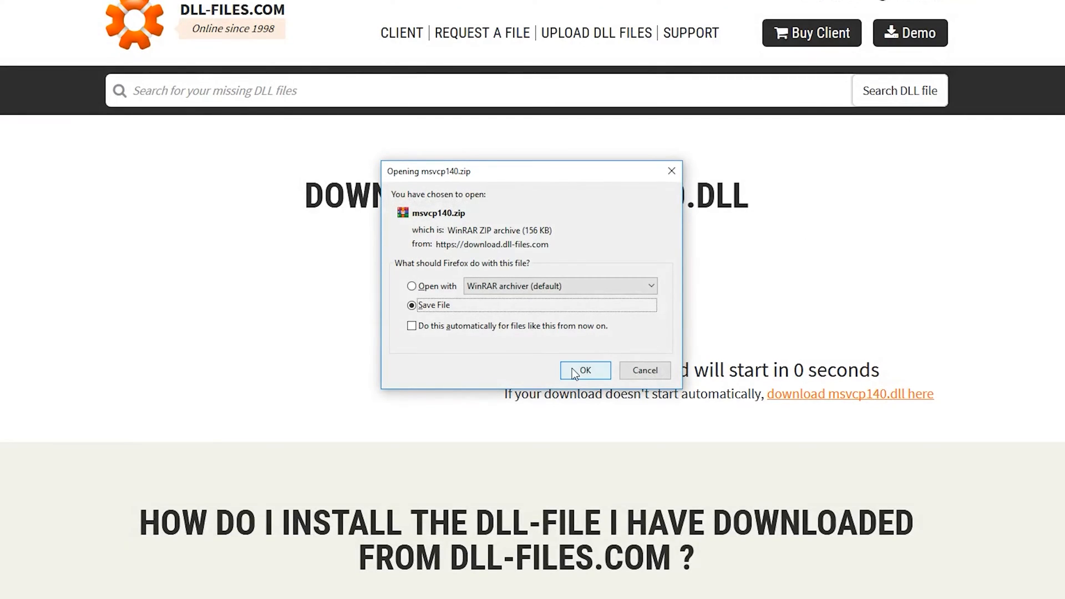
{"action": "left_click", "coordinate": [583, 370]}
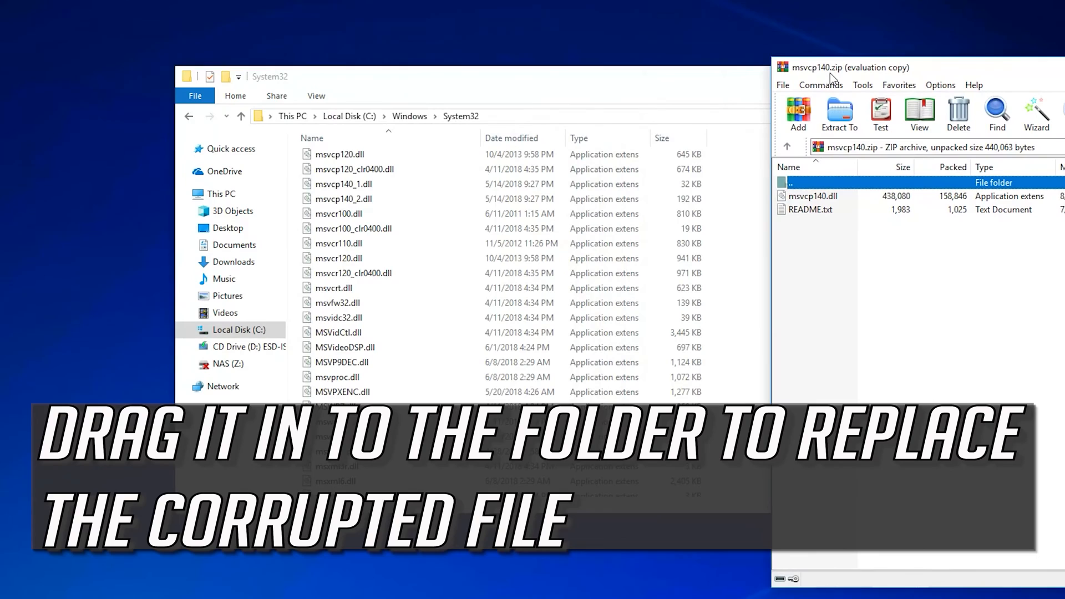
Step: Copy msvcp140.dll from the WinRAR archive into System32, granting administrator permission
{"action": "left_click", "coordinate": [812, 196]}
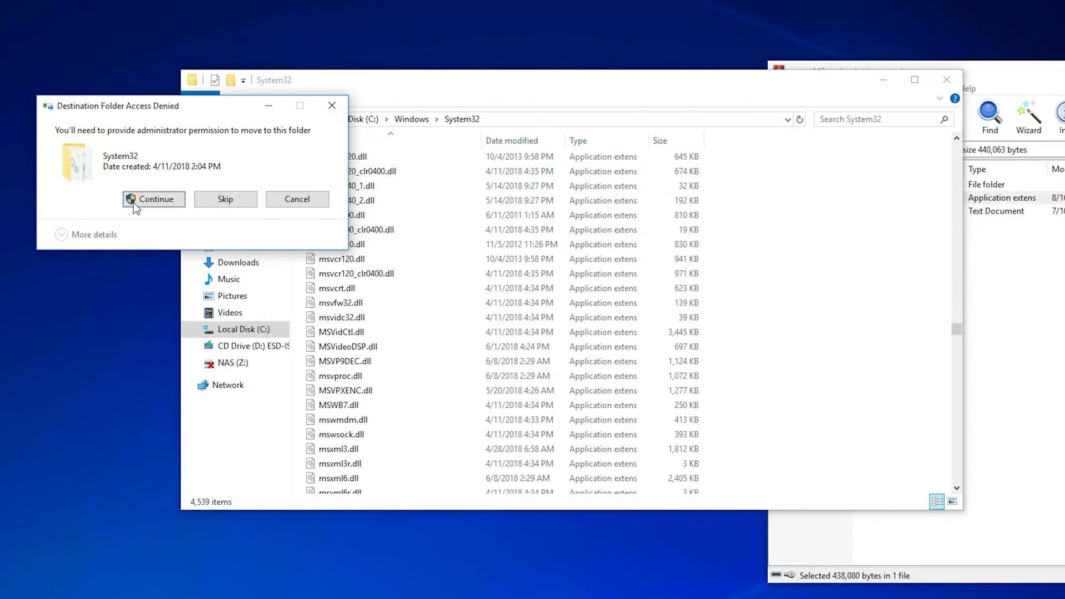
{"action": "left_click", "coordinate": [153, 199]}
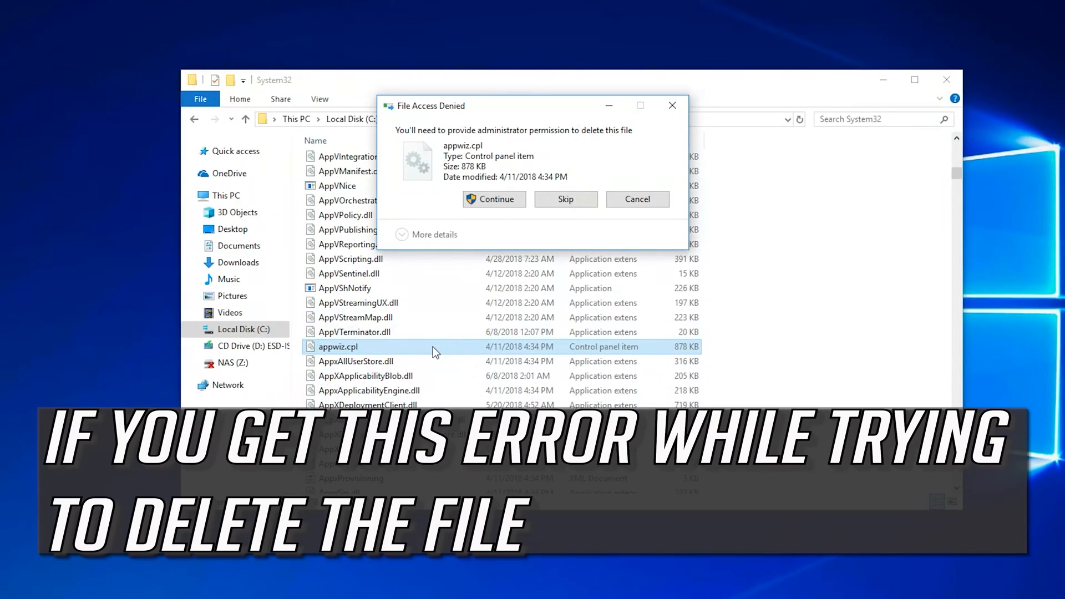
{"action": "left_click", "coordinate": [493, 199]}
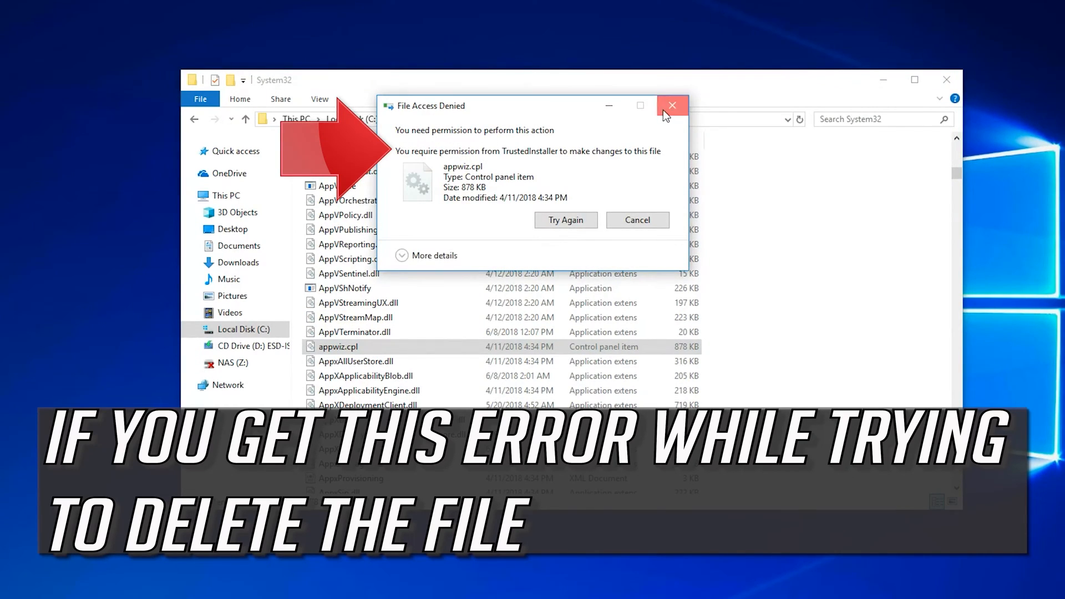
{"action": "left_click", "coordinate": [671, 105]}
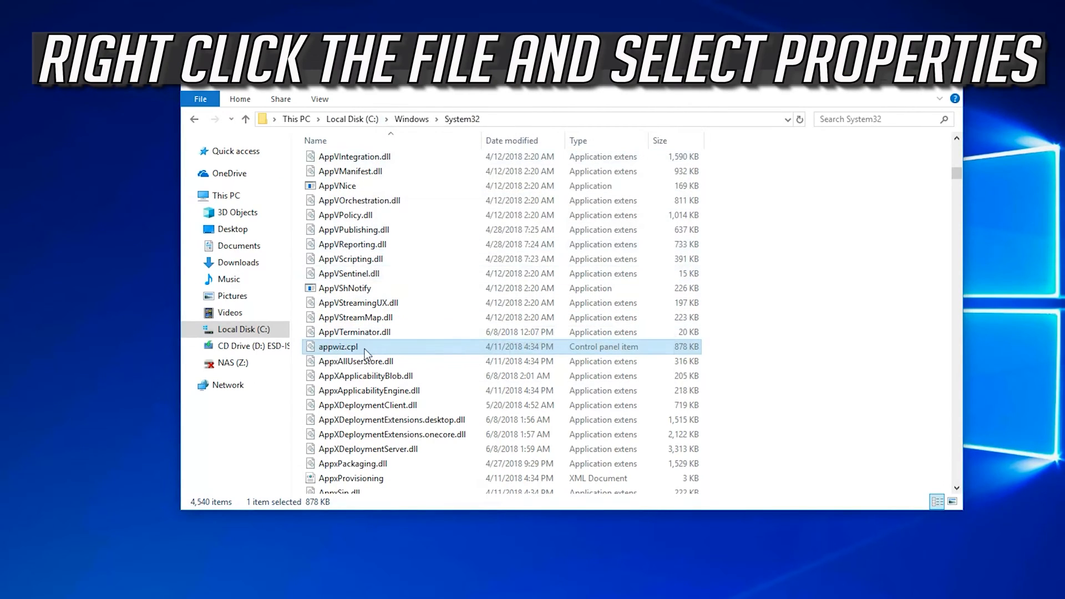
Step: Open appwiz.cpl's Properties, Security tab, then its Advanced security settings
{"action": "right_click", "coordinate": [338, 347]}
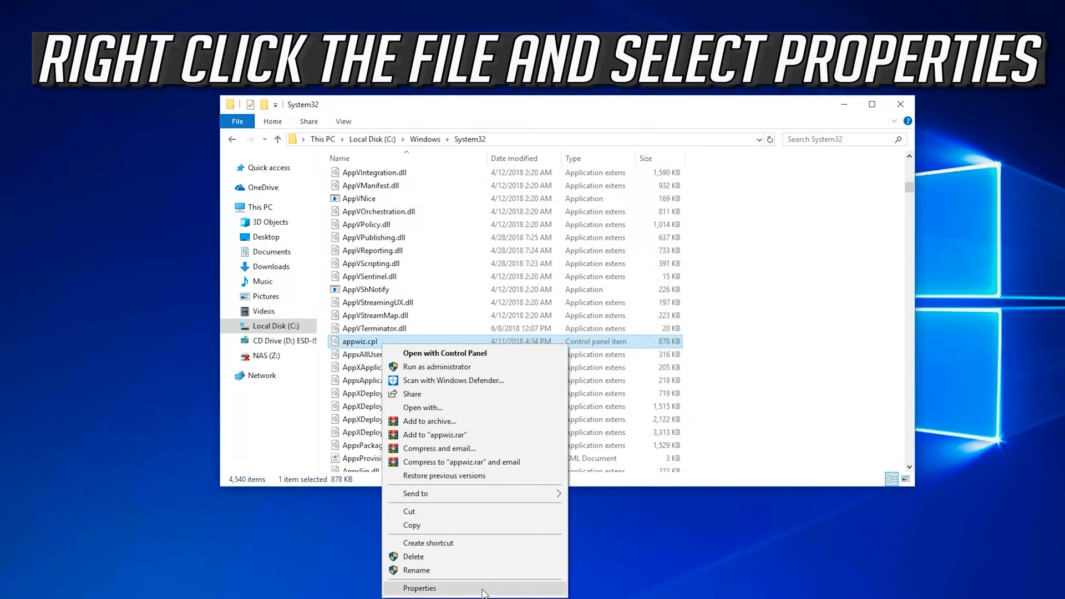
{"action": "left_click", "coordinate": [419, 588]}
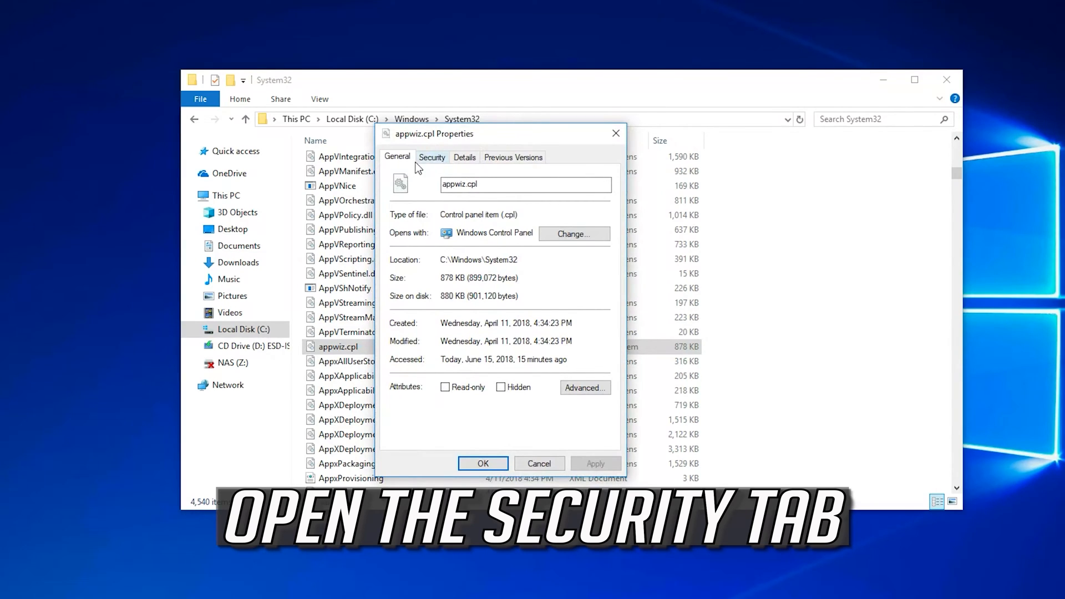
{"action": "left_click", "coordinate": [432, 157]}
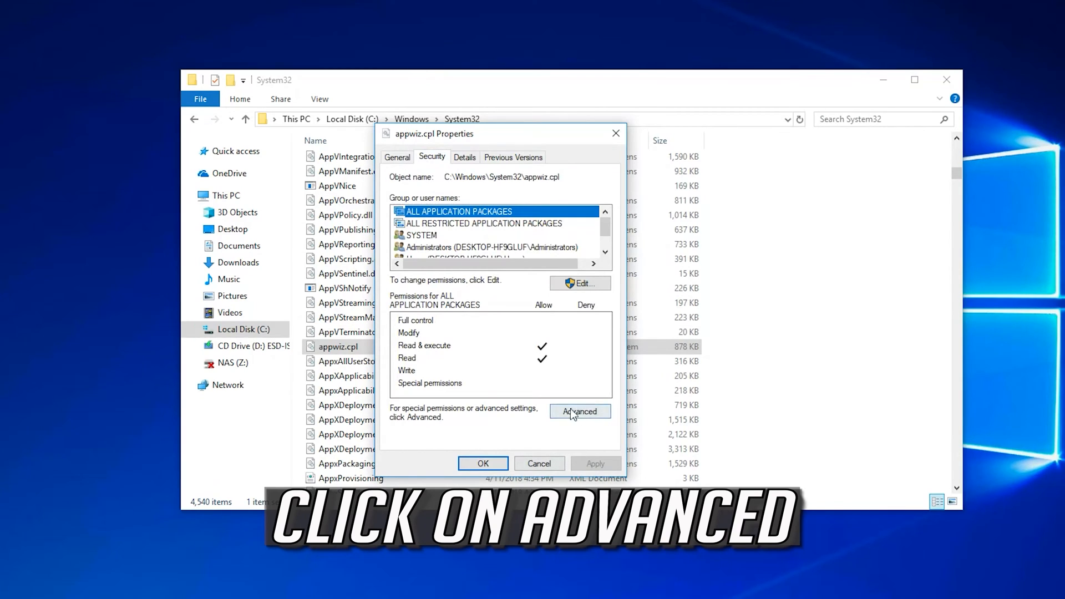
{"action": "left_click", "coordinate": [579, 412]}
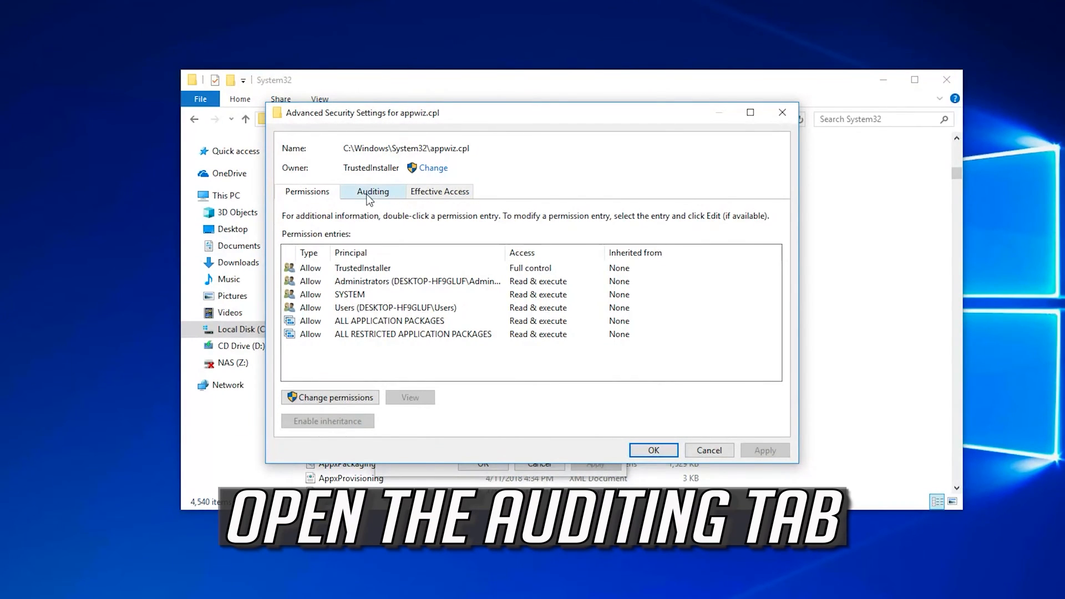
Step: Remove the Everyone entry from appwiz.cpl's Auditing tab
{"action": "left_click", "coordinate": [373, 191]}
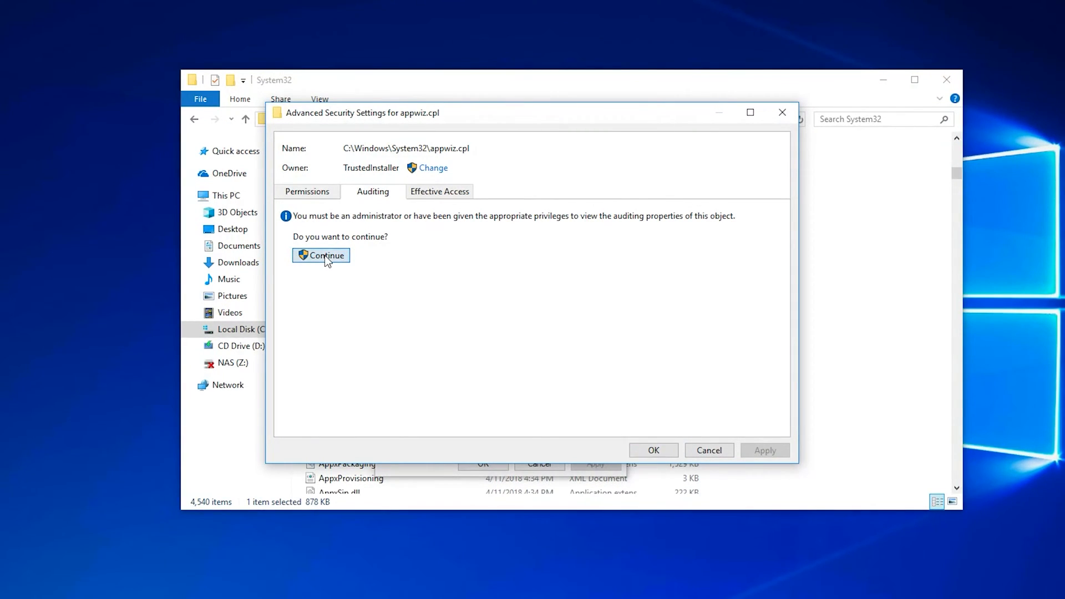
{"action": "left_click", "coordinate": [321, 255]}
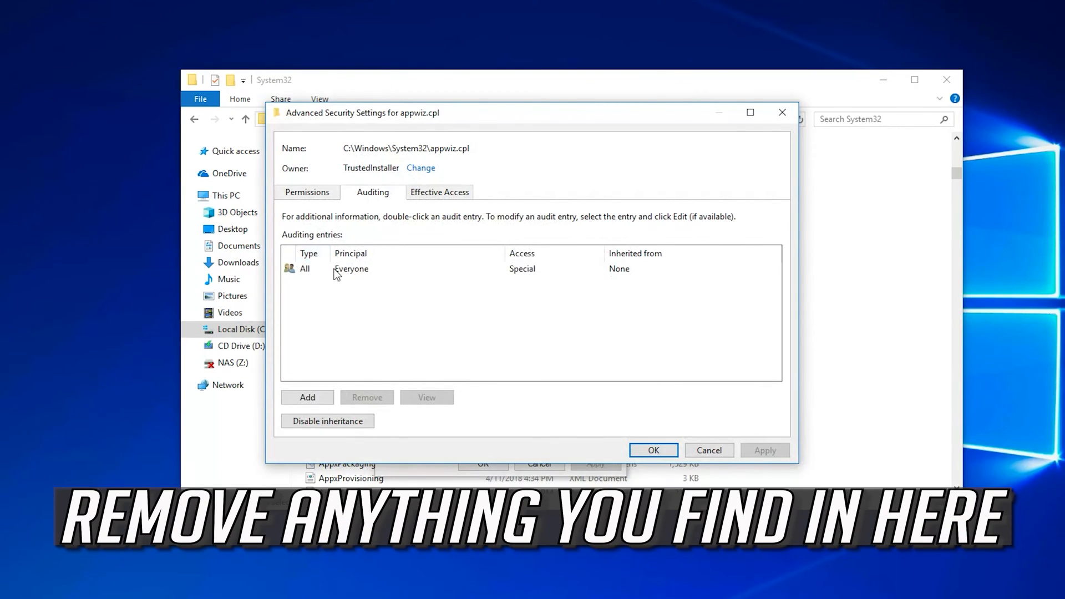
{"action": "left_click", "coordinate": [351, 269]}
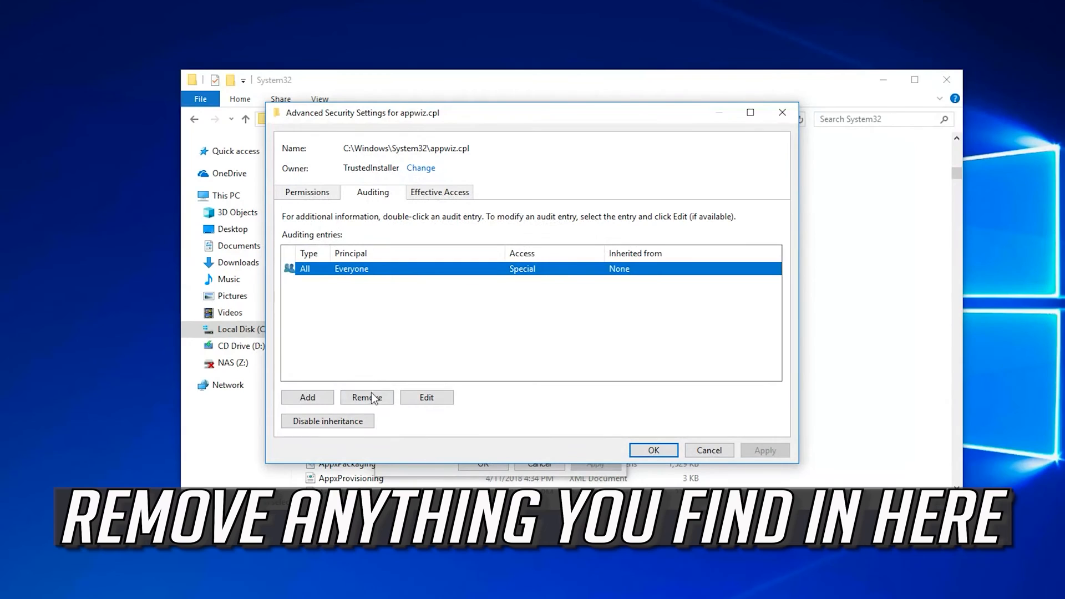
{"action": "left_click", "coordinate": [366, 398]}
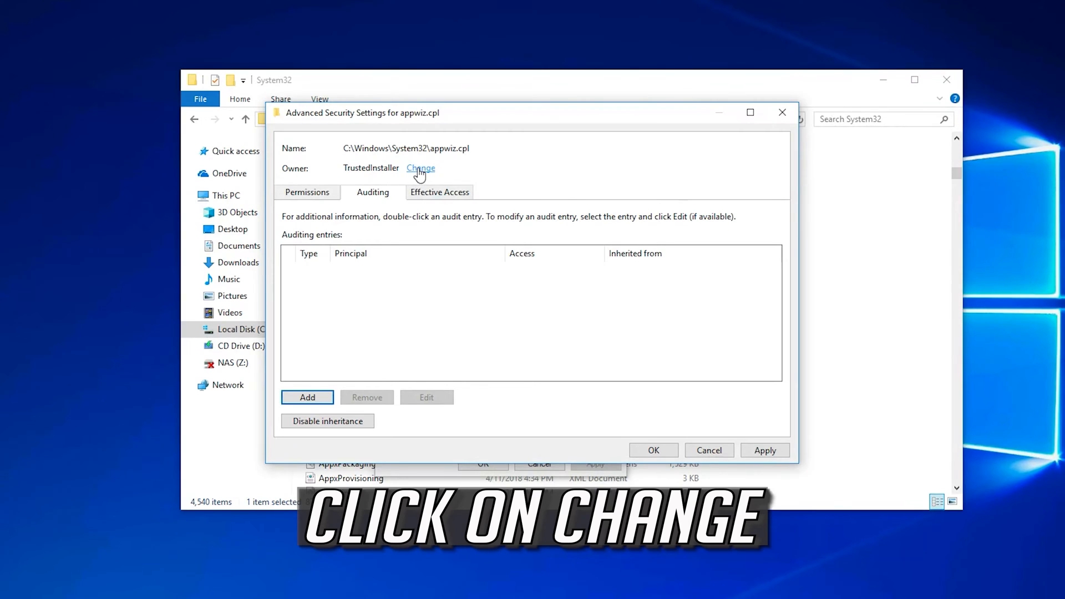
Step: Change appwiz.cpl's owner from TrustedInstaller to the TechFixIt account
{"action": "left_click", "coordinate": [421, 167]}
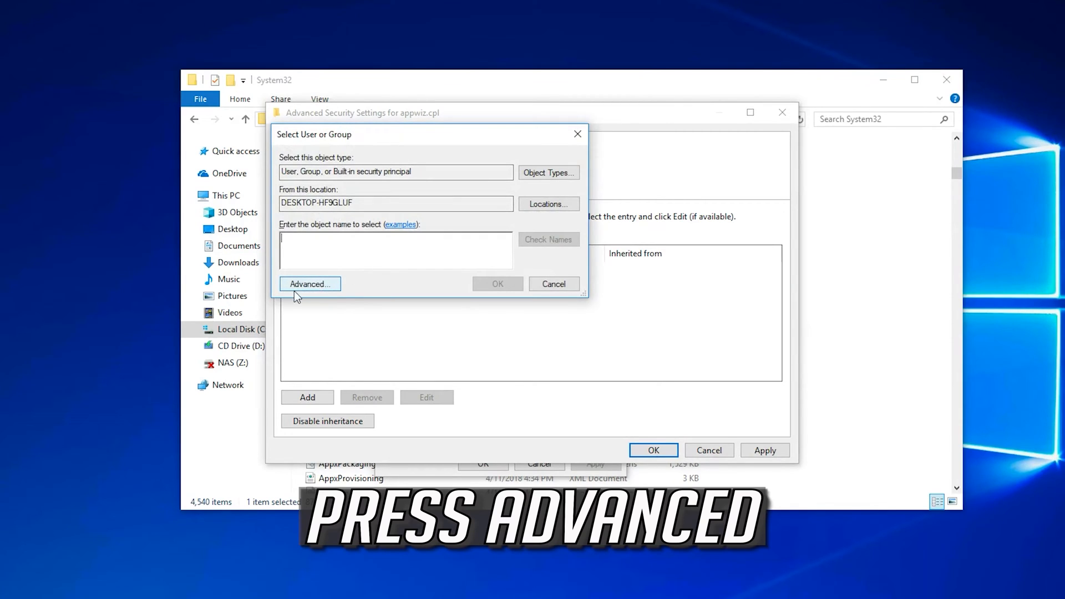
{"action": "left_click", "coordinate": [309, 284]}
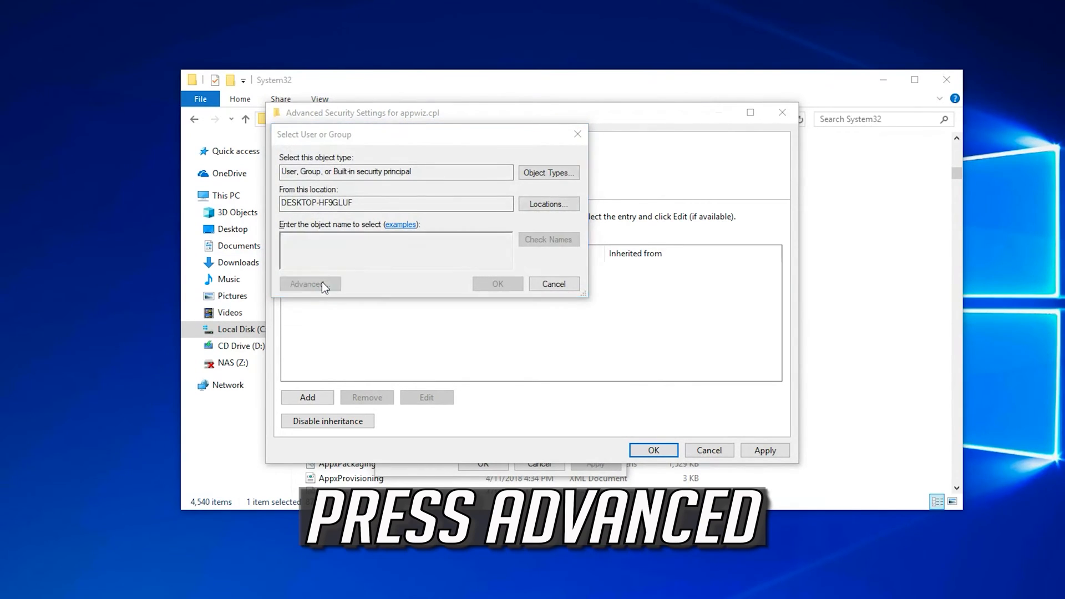
{"action": "left_click", "coordinate": [309, 283]}
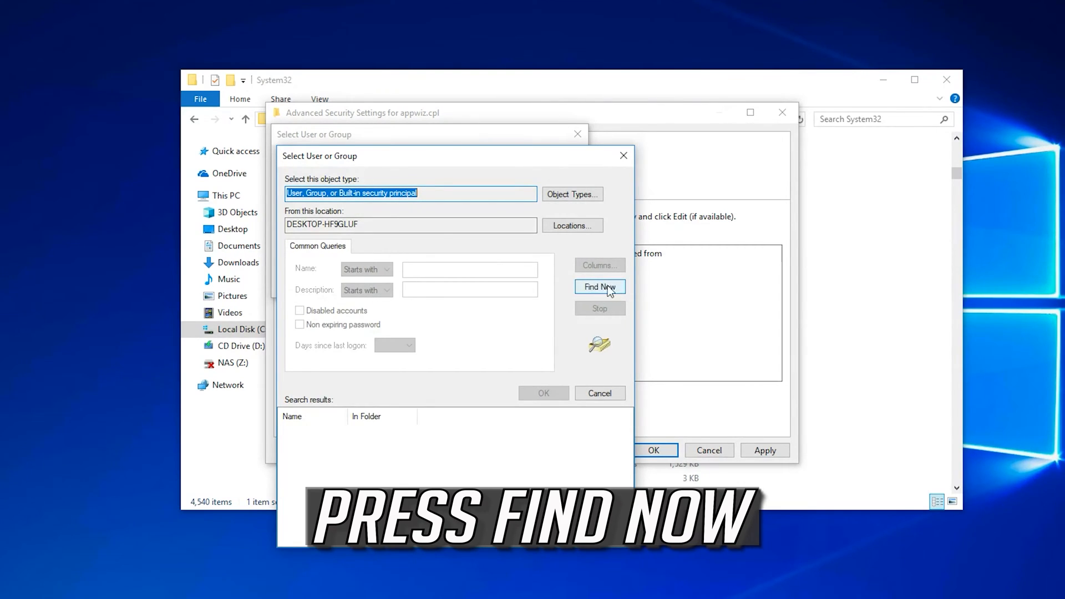
{"action": "left_click", "coordinate": [599, 287]}
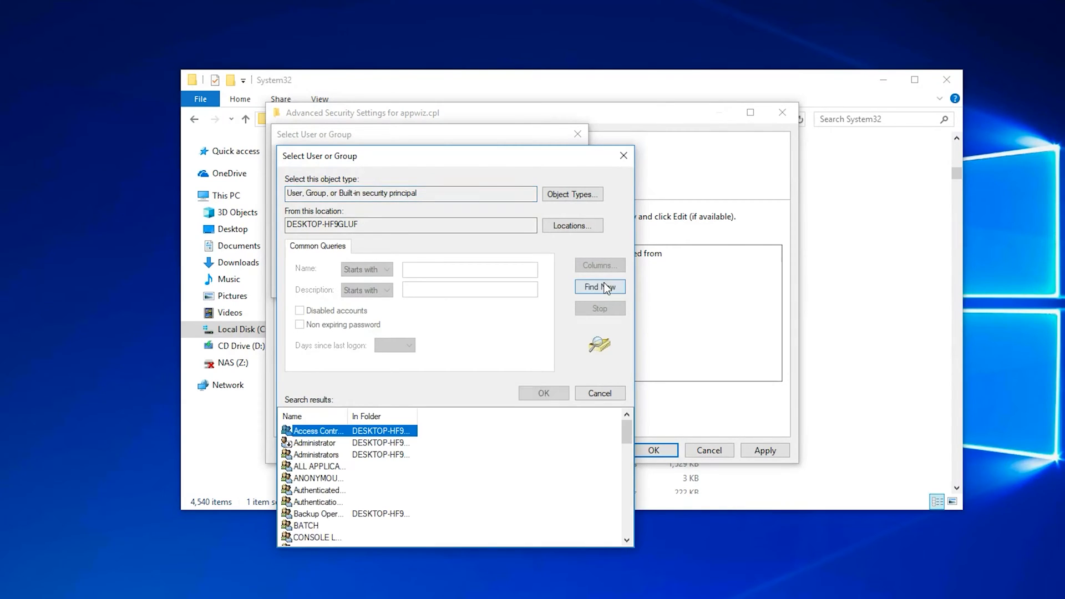
{"action": "scroll", "scroll_direction": "down", "scroll_amount": 3}
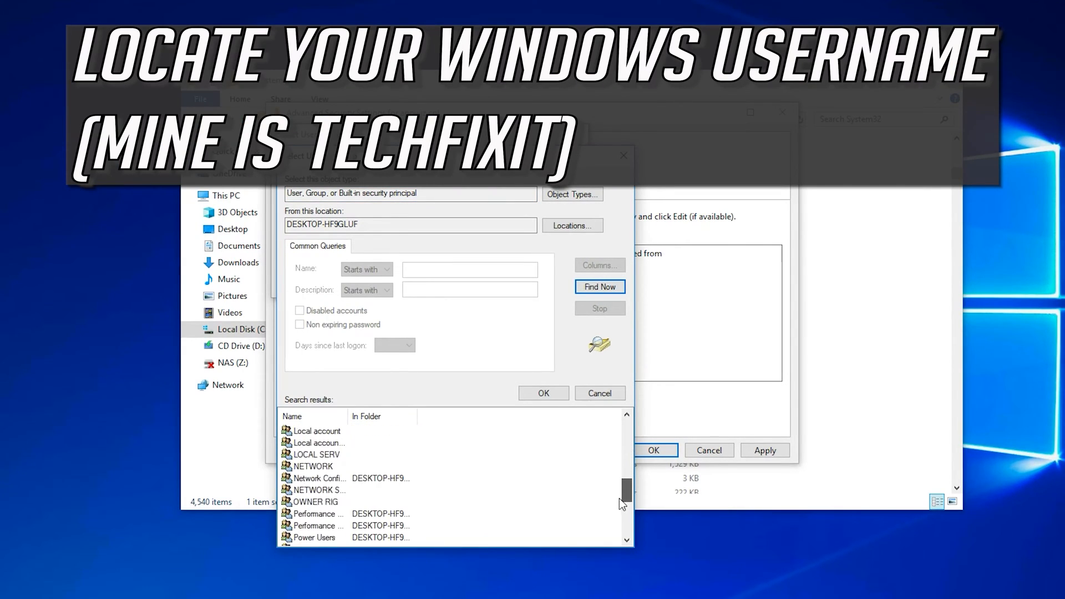
{"action": "scroll", "scroll_direction": "down", "scroll_amount": 3}
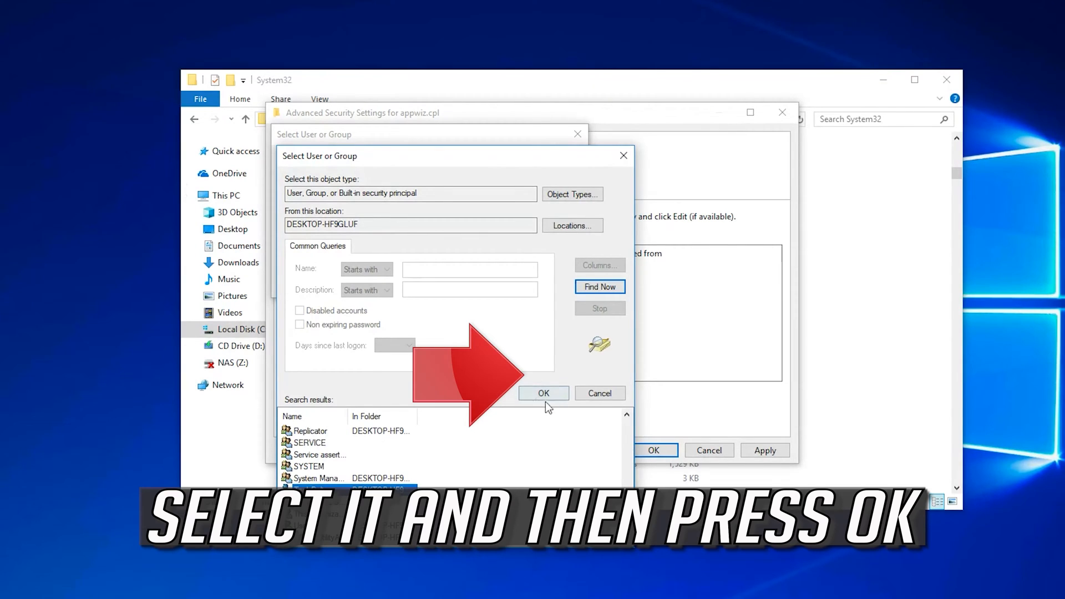
{"action": "left_click", "coordinate": [543, 393]}
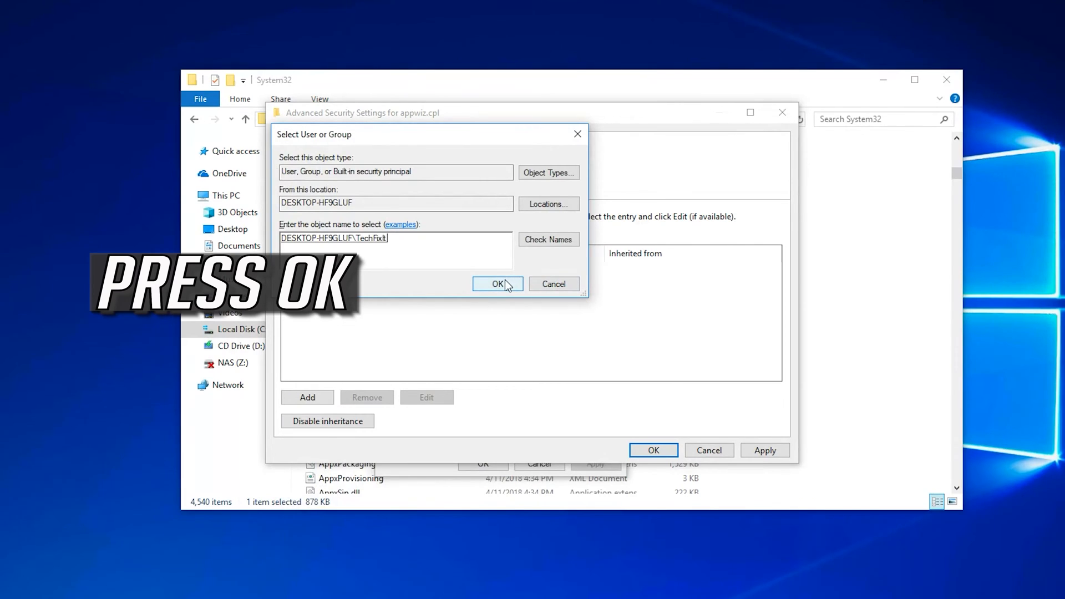
{"action": "left_click", "coordinate": [497, 284]}
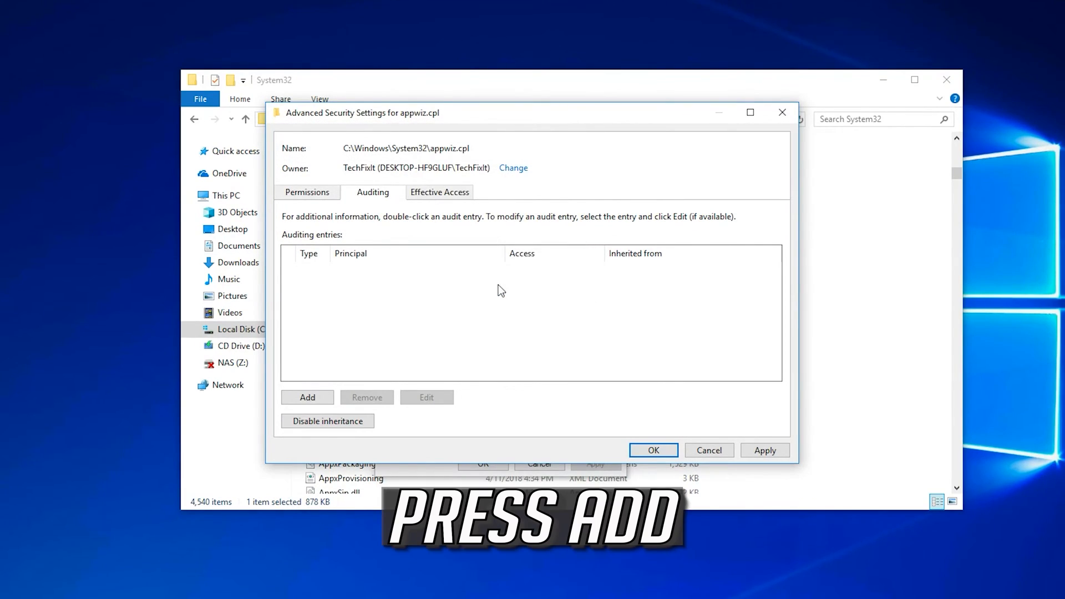
{"action": "mouse_move", "coordinate": [307, 397]}
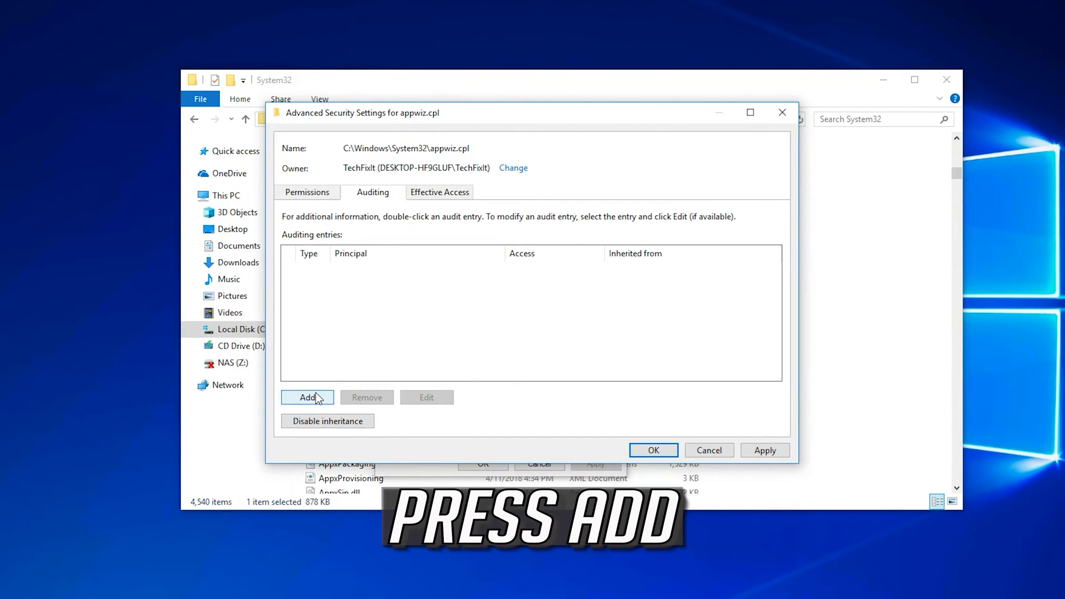
Step: Add an auditing entry and select TechFixIt as its principal
{"action": "left_click", "coordinate": [307, 397]}
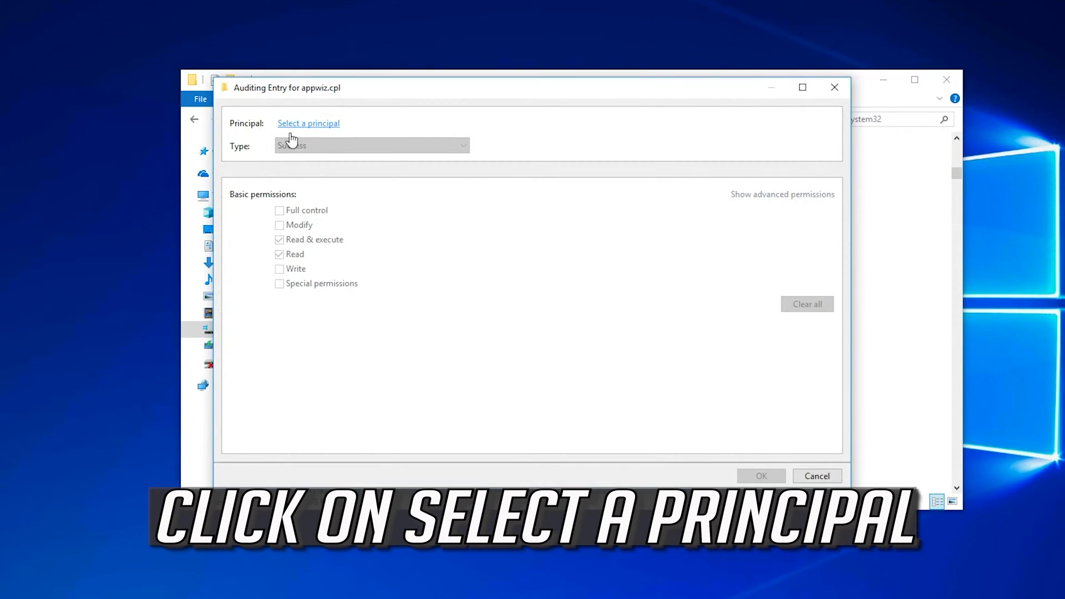
{"action": "left_click", "coordinate": [308, 123]}
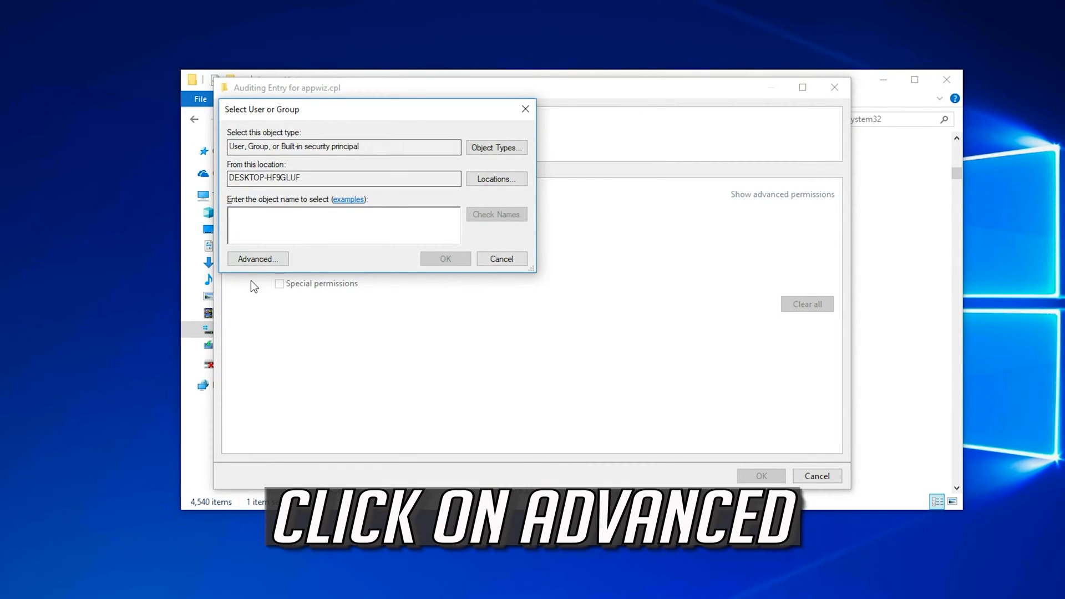
{"action": "mouse_move", "coordinate": [239, 285]}
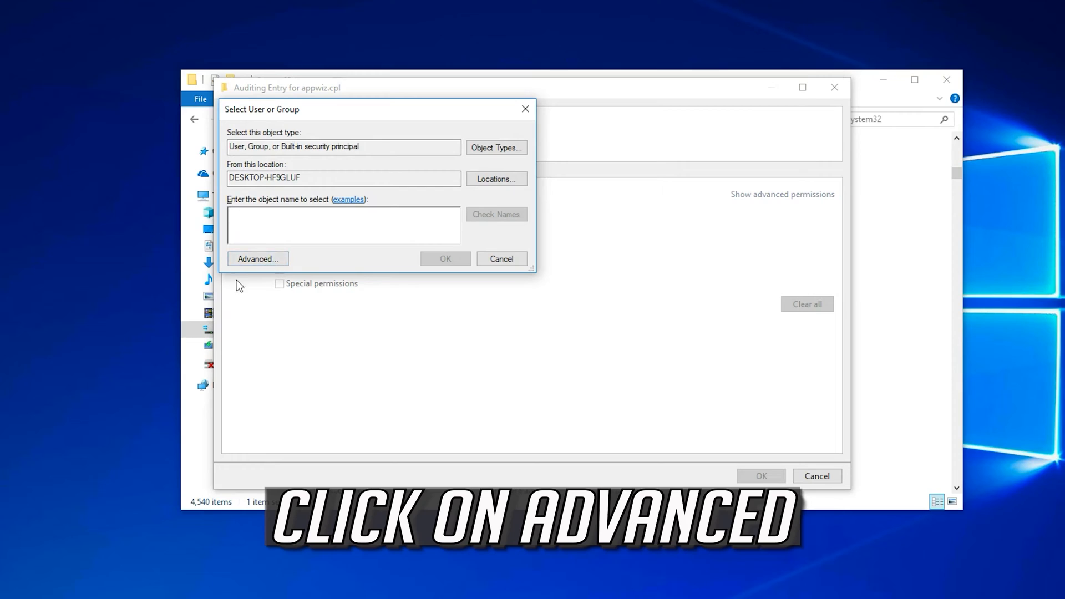
{"action": "left_click", "coordinate": [257, 259]}
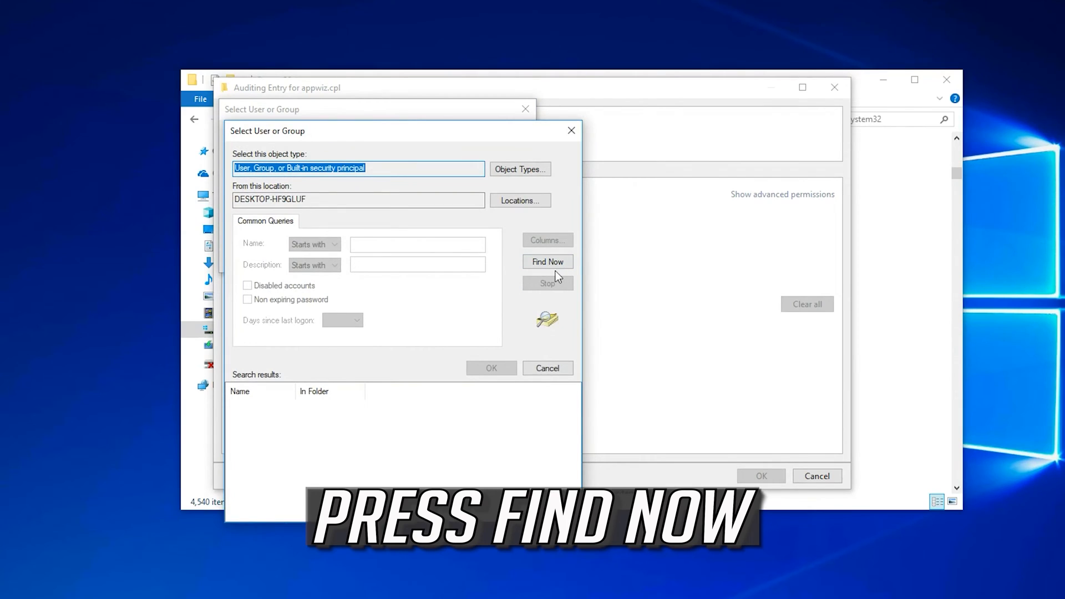
{"action": "left_click", "coordinate": [547, 261]}
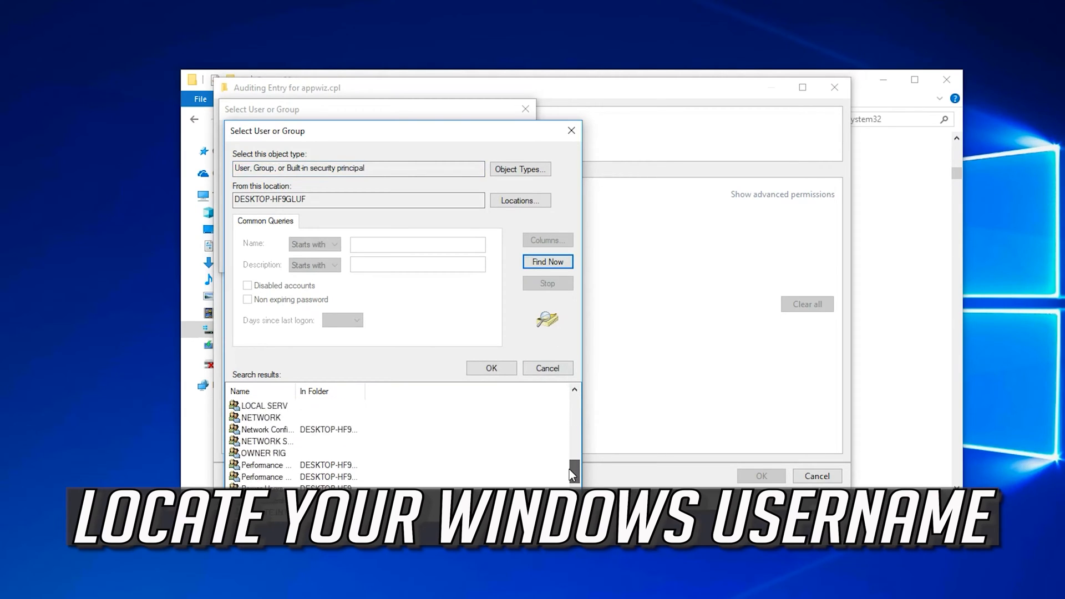
{"action": "scroll", "scroll_direction": "down", "scroll_amount": 3}
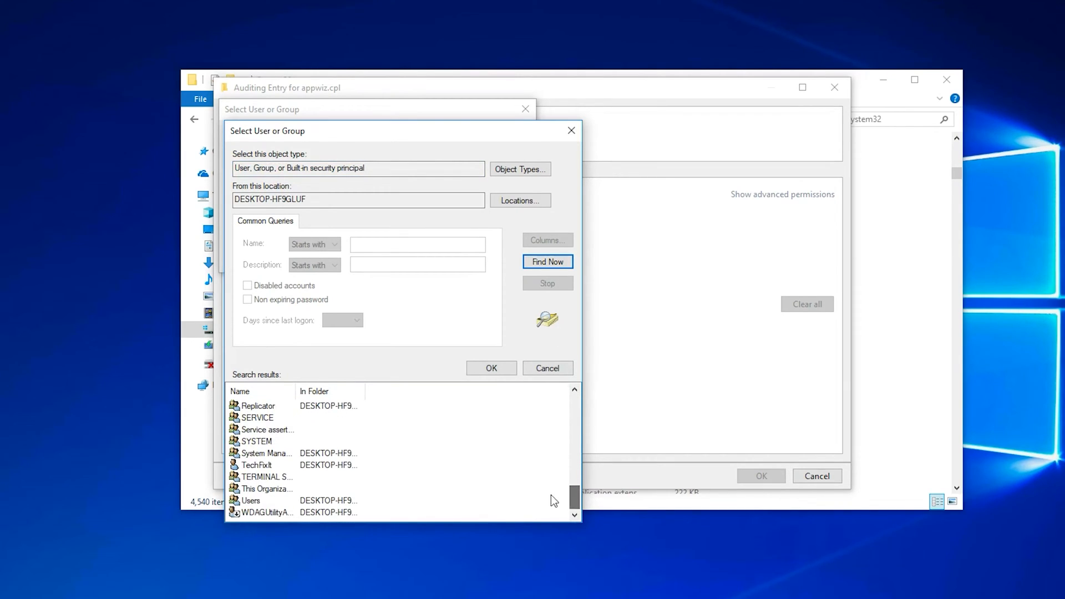
{"action": "left_click", "coordinate": [257, 465]}
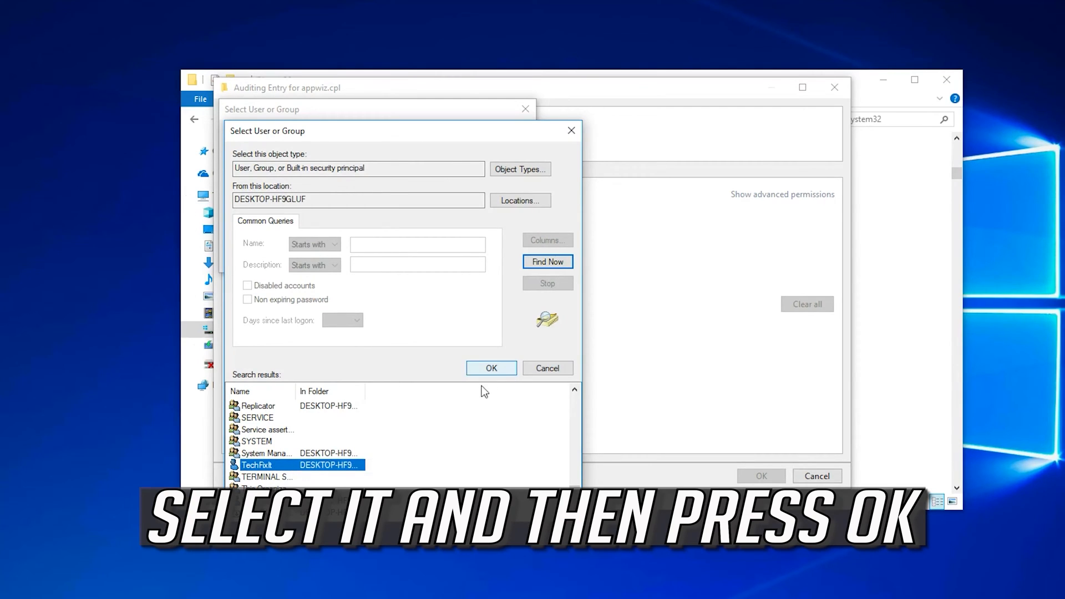
{"action": "left_click", "coordinate": [491, 368]}
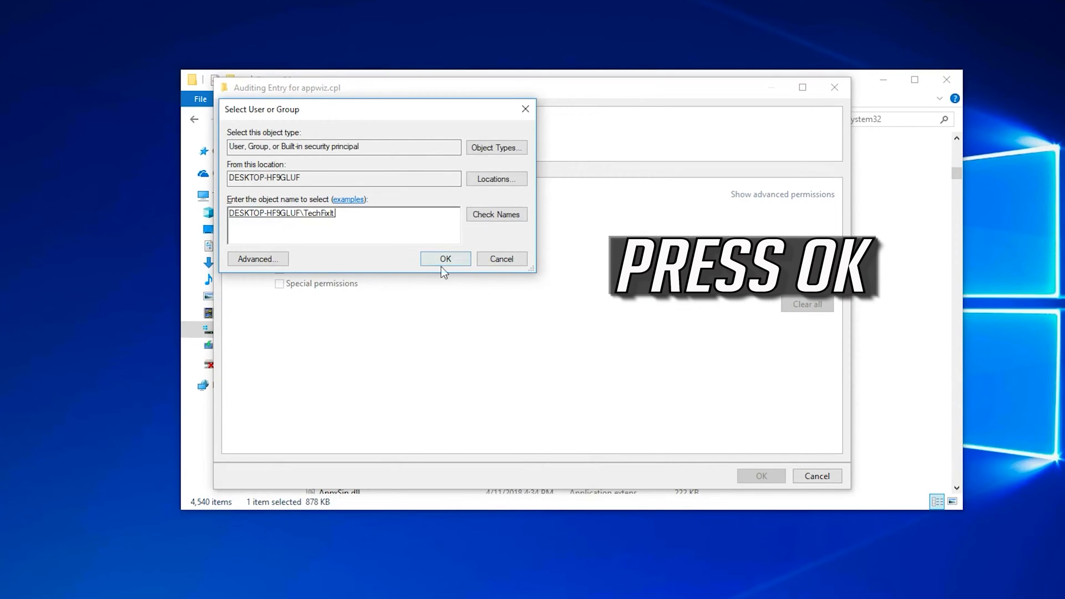
Step: Give TechFixIt's auditing entry full control, then apply and close the security settings
{"action": "left_click", "coordinate": [444, 259]}
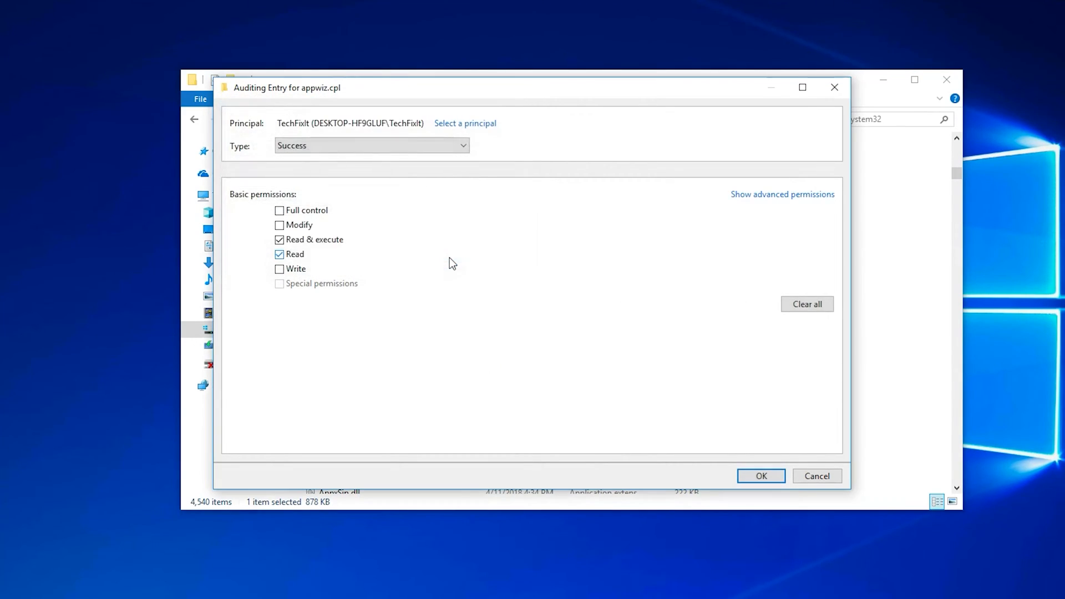
{"action": "left_click", "coordinate": [279, 210]}
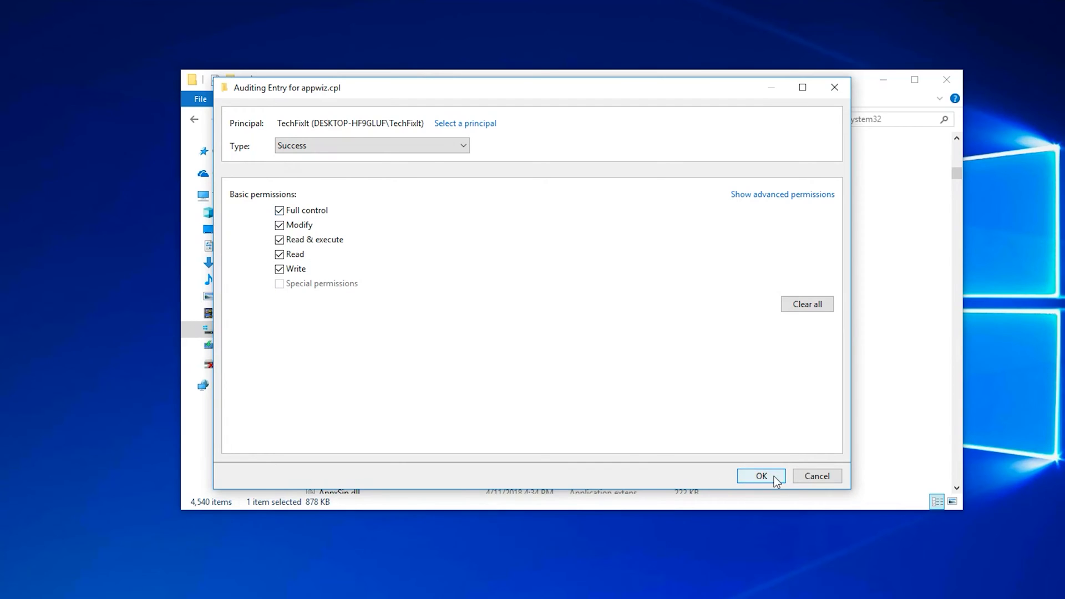
{"action": "left_click", "coordinate": [760, 475]}
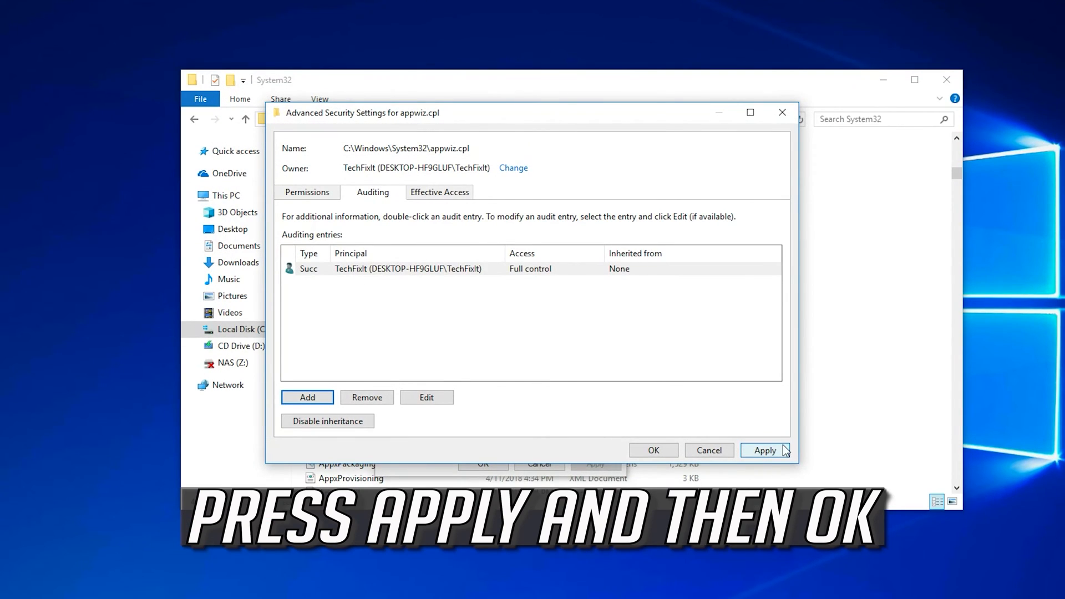
{"action": "left_click", "coordinate": [765, 450]}
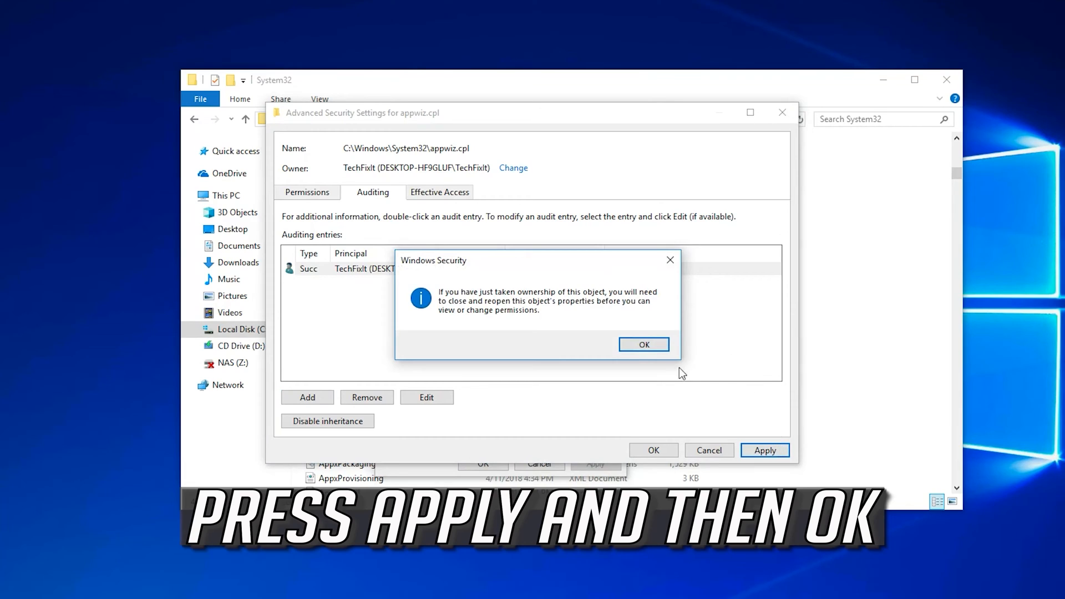
{"action": "left_click", "coordinate": [643, 344]}
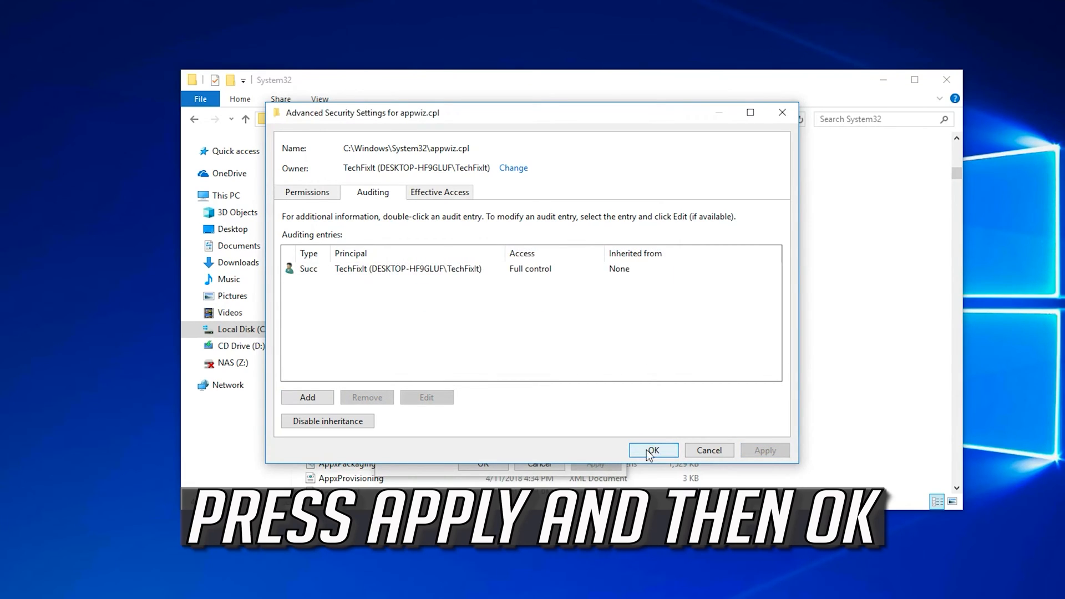
{"action": "left_click", "coordinate": [653, 450]}
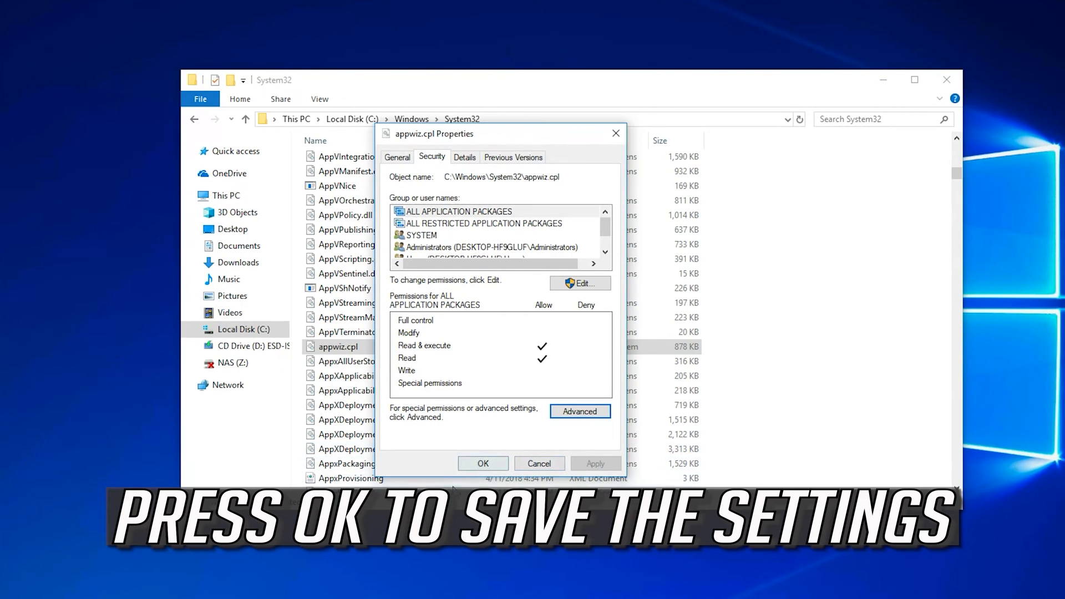
Step: Reopen appwiz.cpl's properties on the Security tab to view group permissions
{"action": "left_click", "coordinate": [482, 463]}
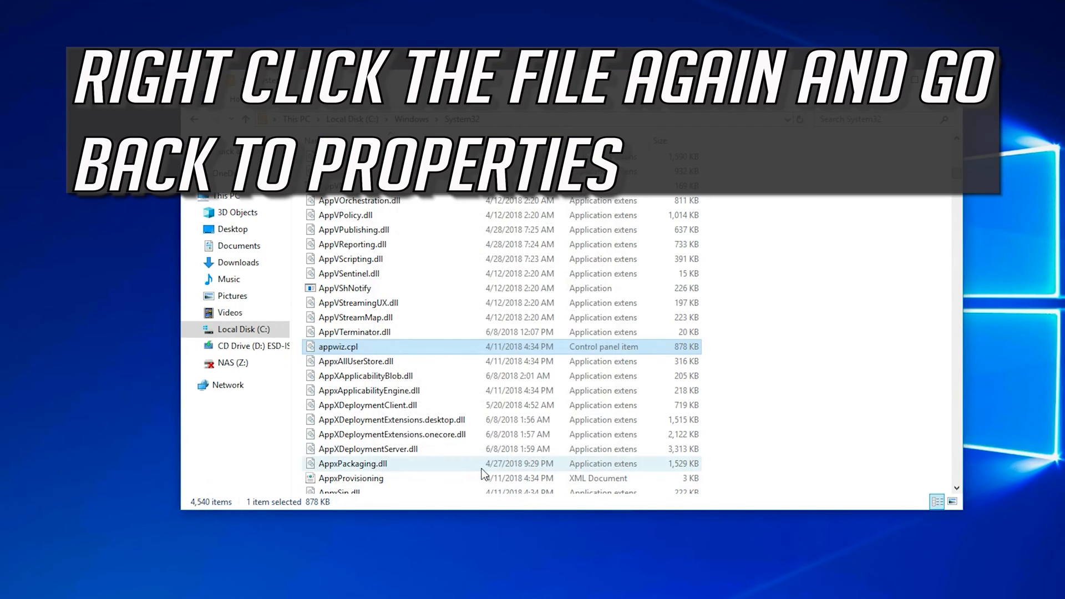
{"action": "right_click", "coordinate": [338, 346]}
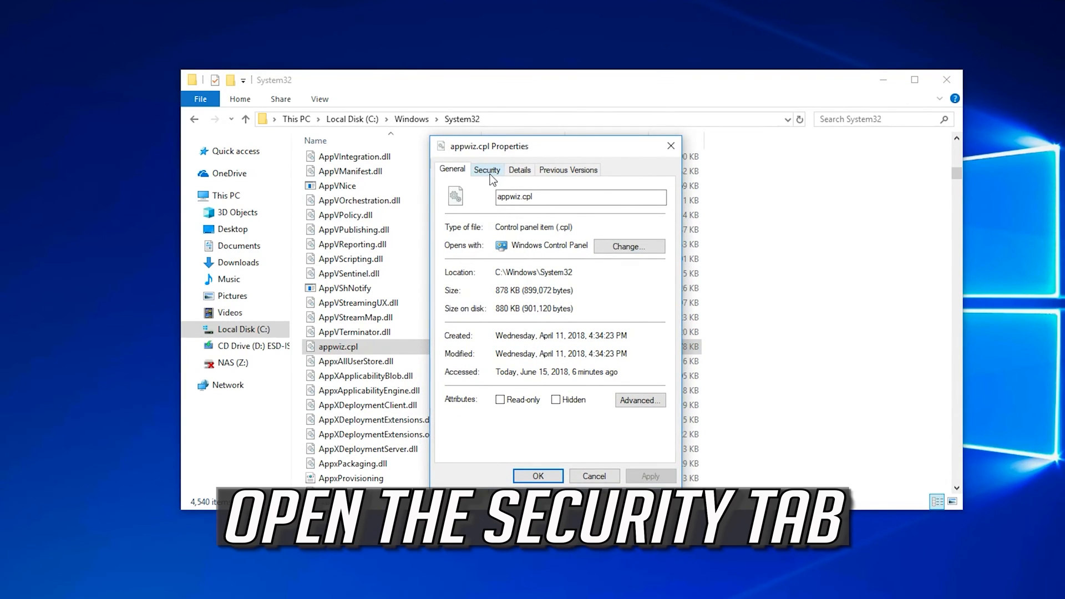
{"action": "left_click", "coordinate": [486, 169]}
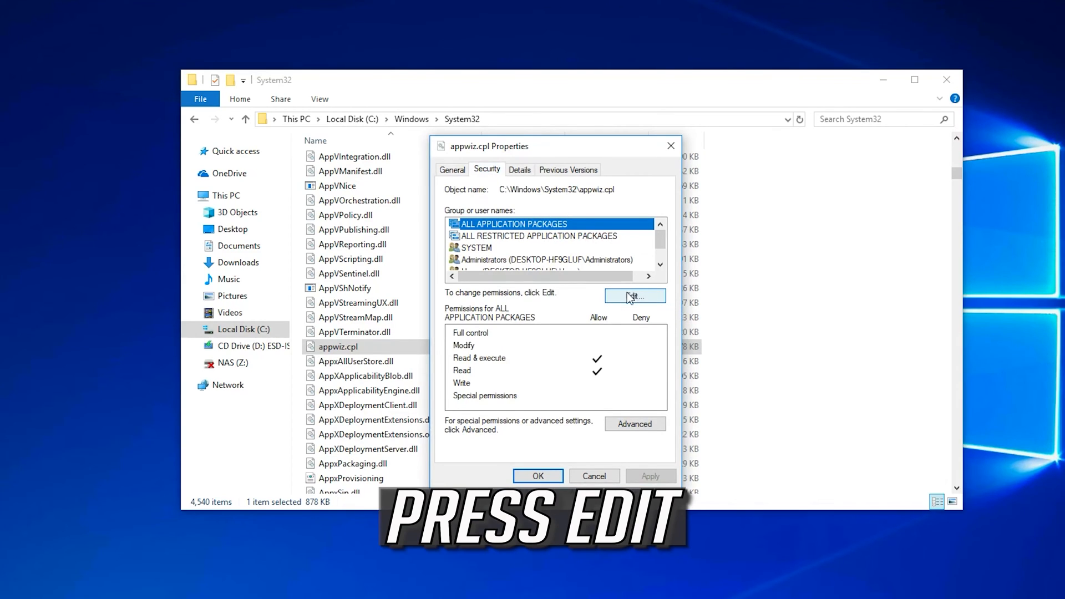
Step: Grant Full control on appwiz.cpl to All Application Packages and other groups, accept the warning, and save
{"action": "left_click", "coordinate": [633, 296]}
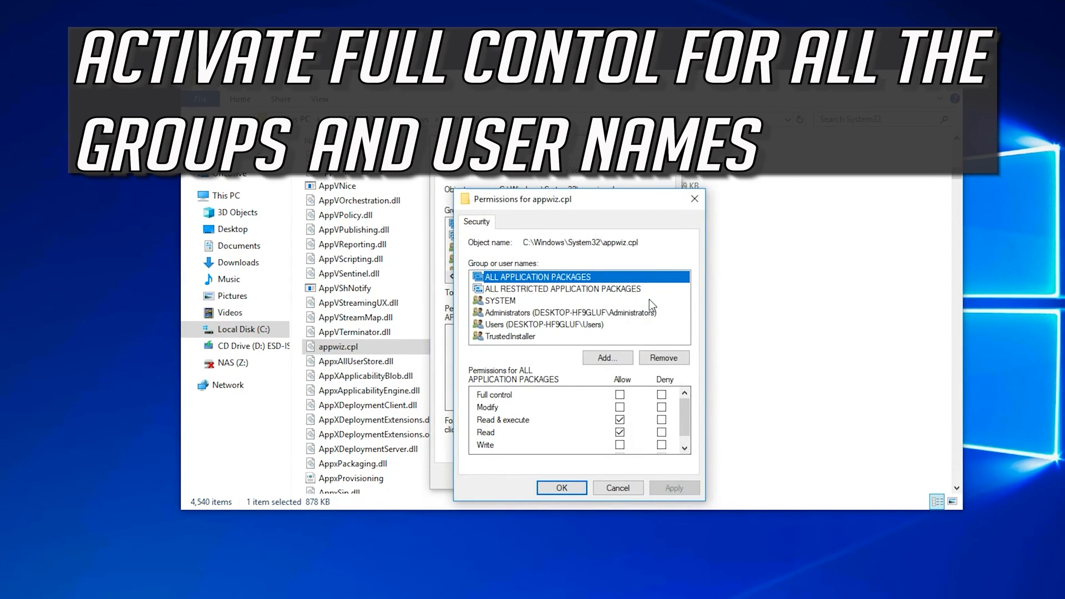
{"action": "mouse_move", "coordinate": [650, 291]}
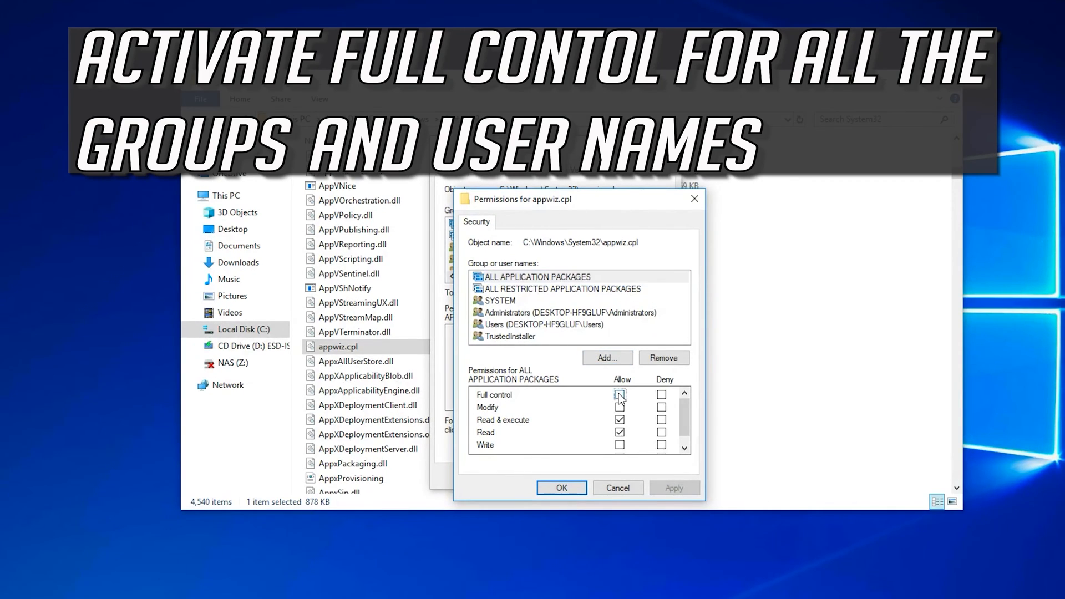
{"action": "left_click", "coordinate": [620, 395]}
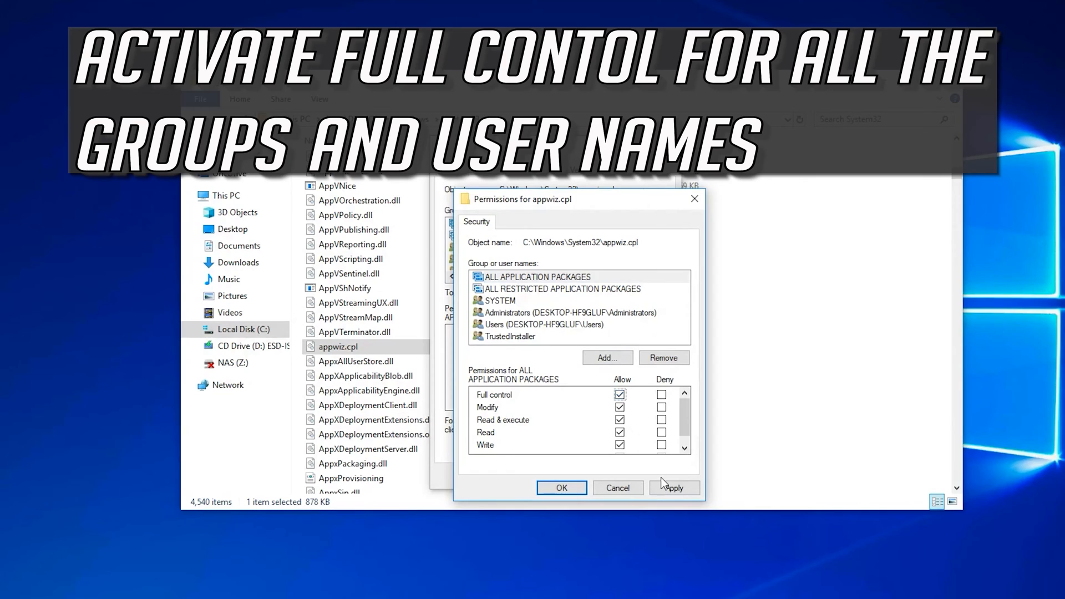
{"action": "left_click", "coordinate": [538, 277]}
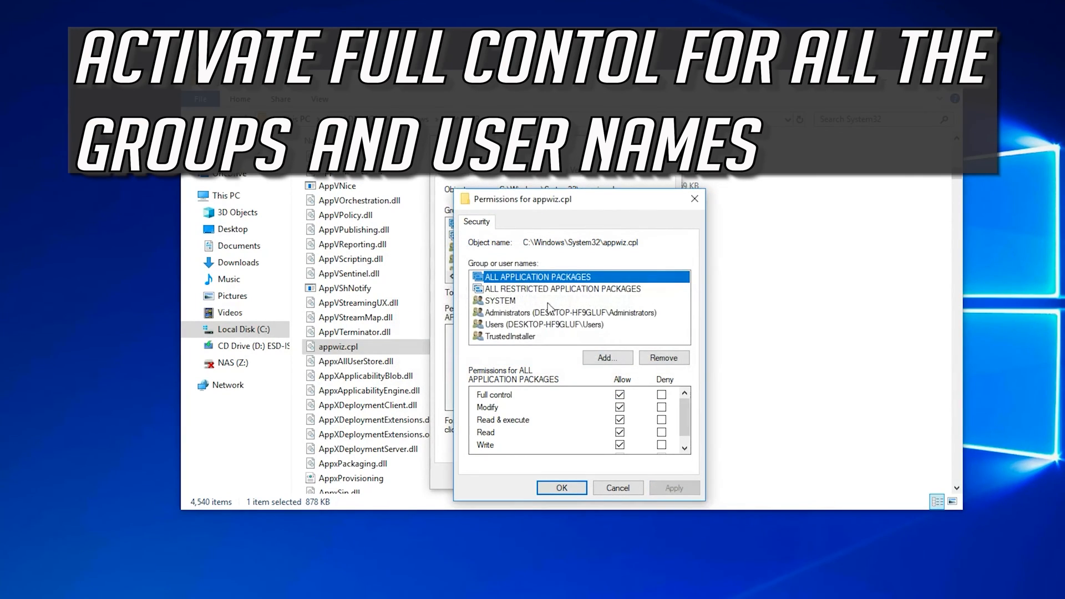
{"action": "left_click", "coordinate": [560, 288]}
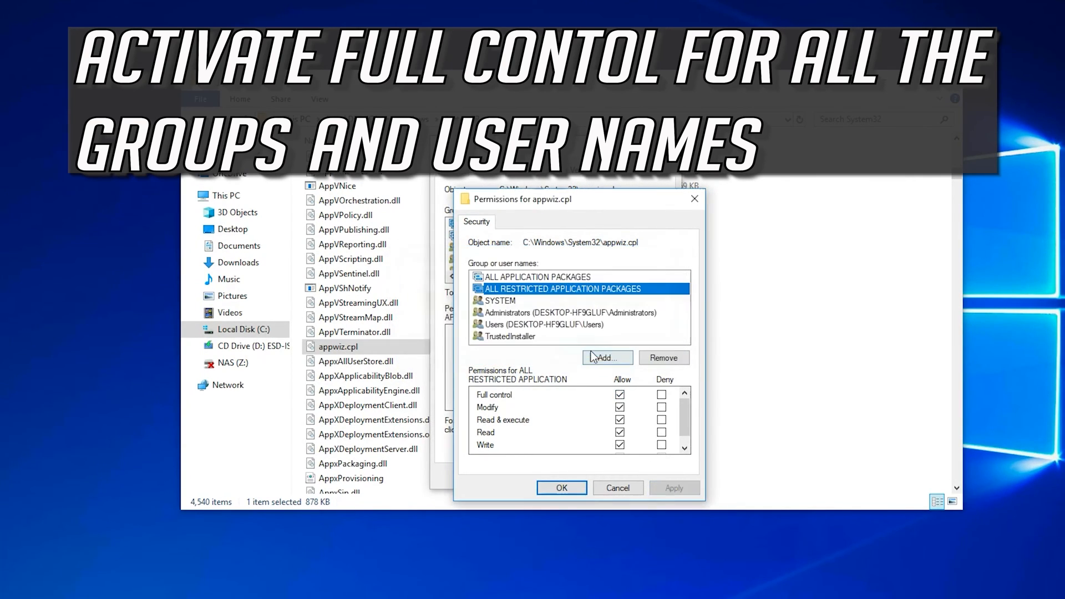
{"action": "left_click", "coordinate": [673, 488]}
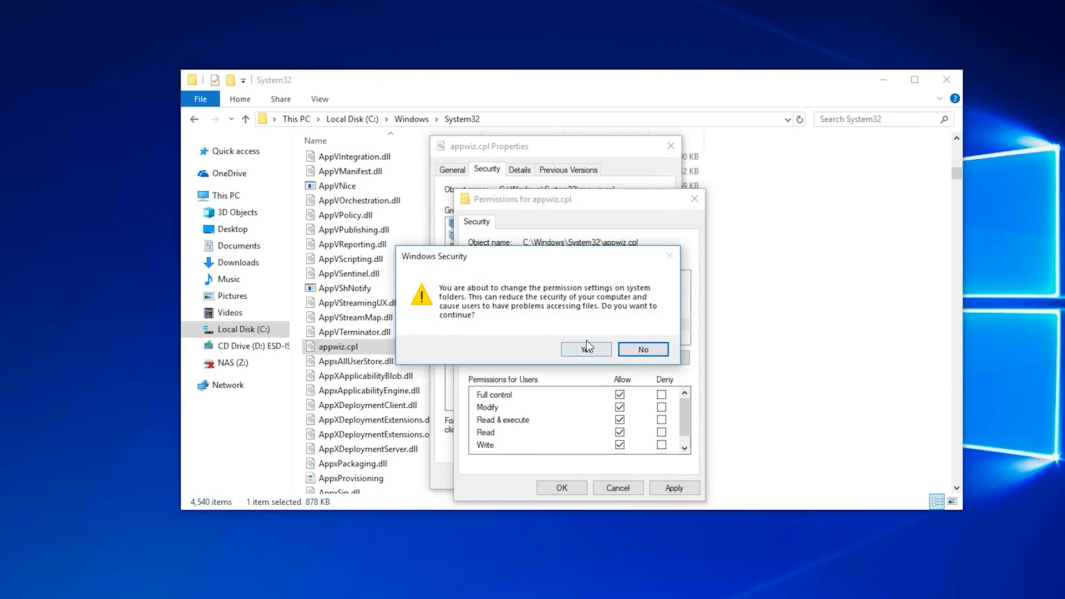
{"action": "left_click", "coordinate": [582, 349]}
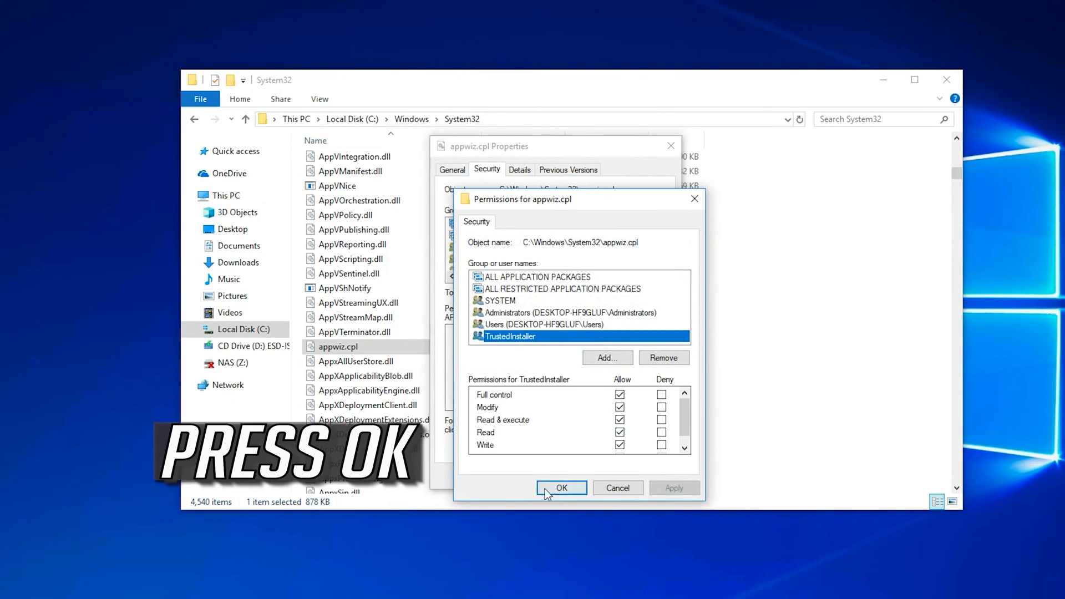
{"action": "left_click", "coordinate": [560, 487]}
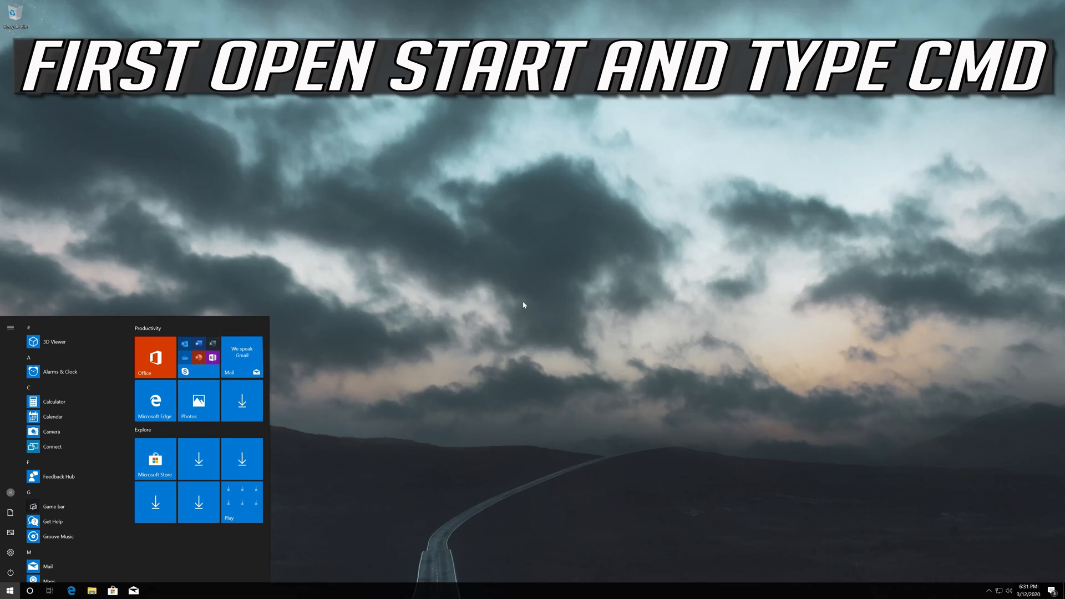
Step: Search Start for cmd and run Command Prompt as administrator, approving the UAC prompt
{"action": "type", "text": "cmd"}
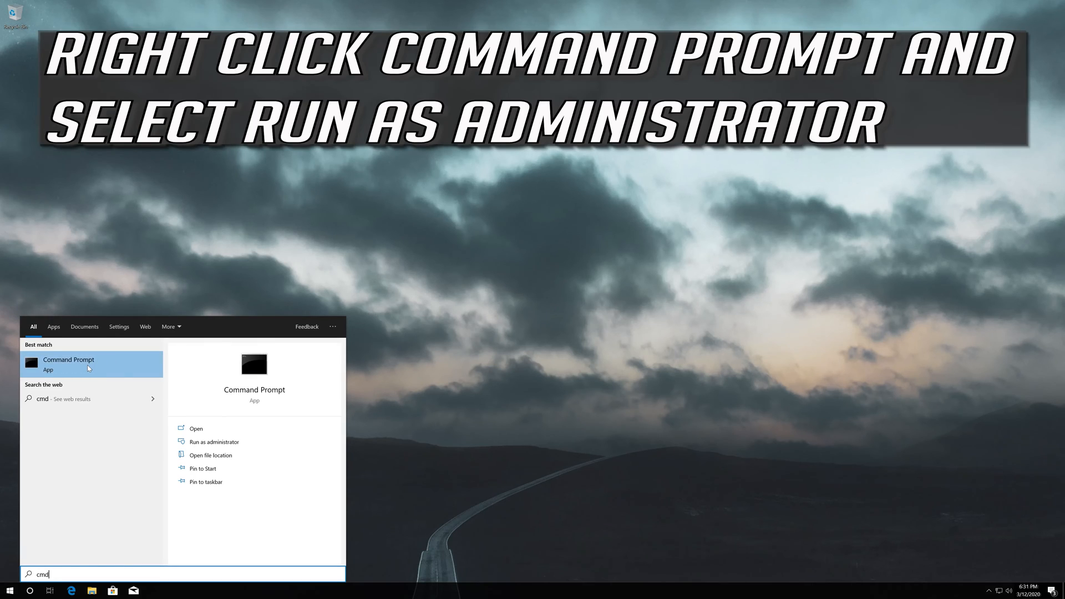
{"action": "right_click", "coordinate": [68, 364]}
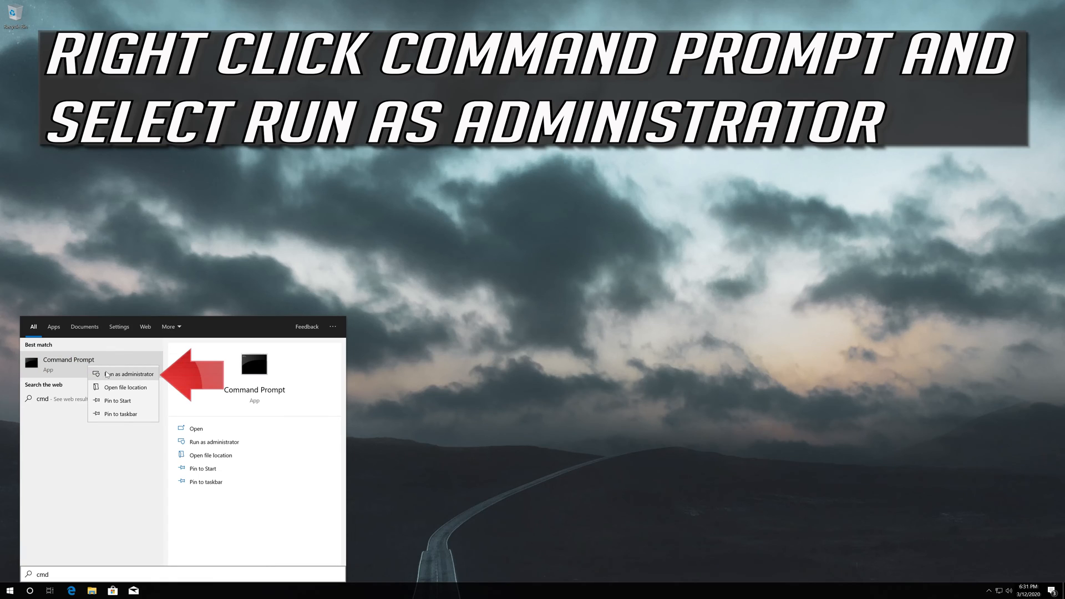
{"action": "left_click", "coordinate": [124, 374]}
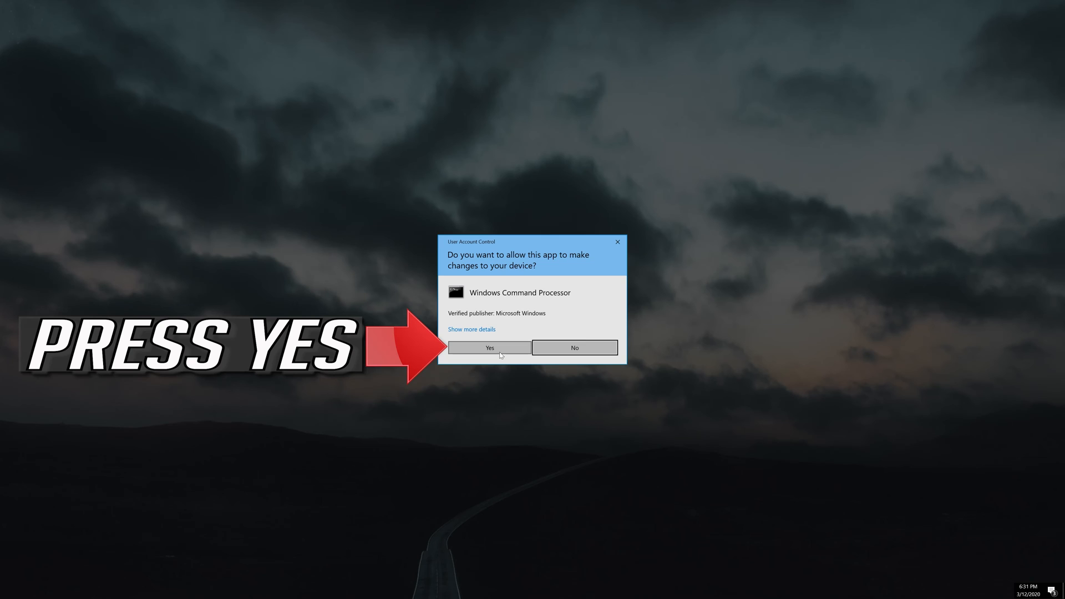
{"action": "left_click", "coordinate": [489, 347]}
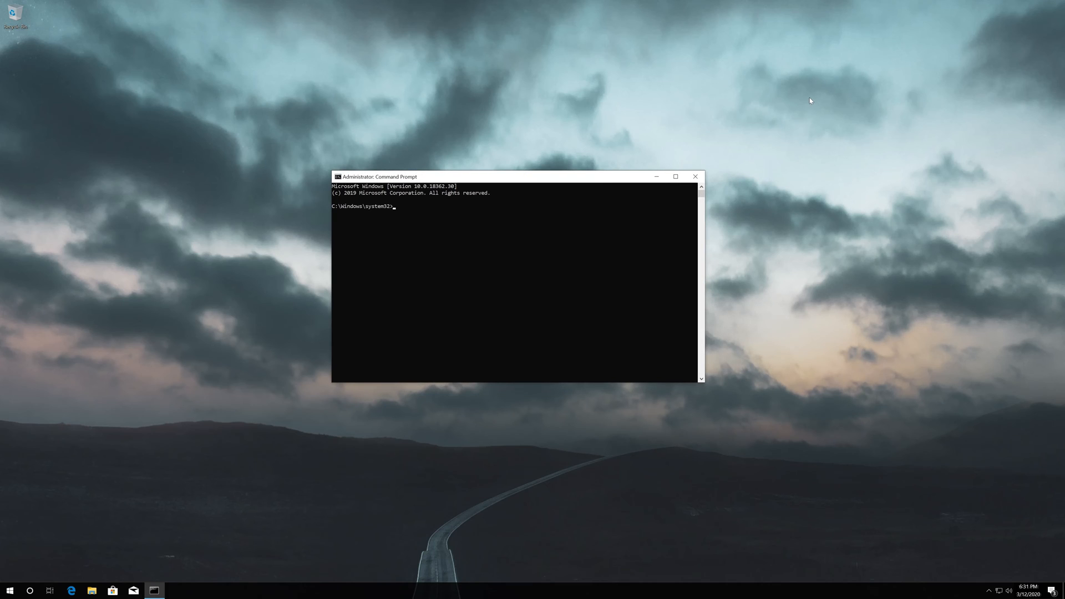
Step: Begin typing the system file check command "sfc /scannow" at the admin prompt
{"action": "type", "text": "sfc /sc"}
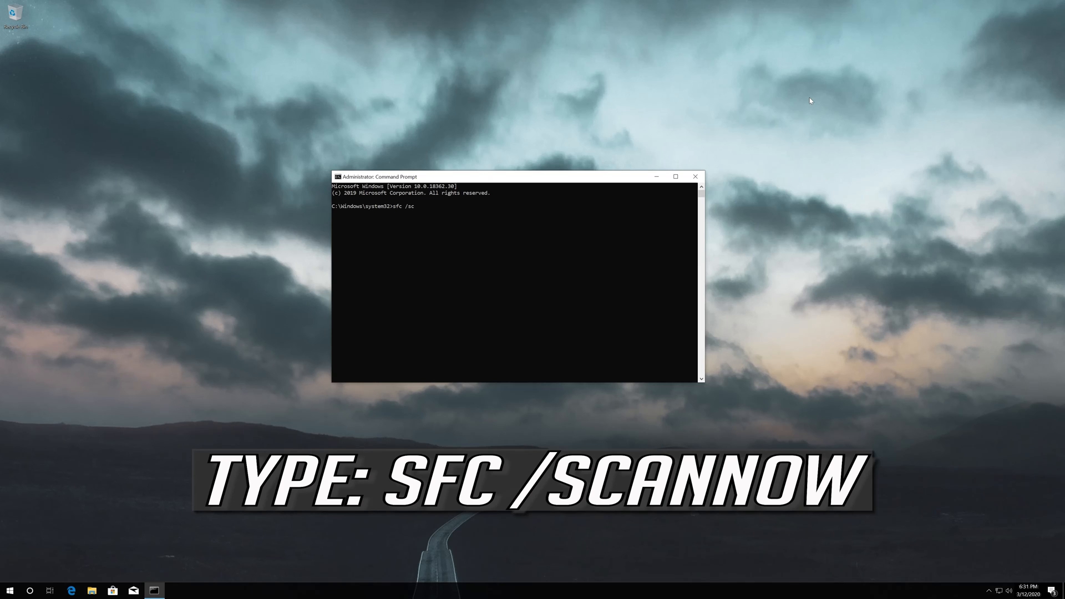
{"action": "type", "text": "nn"}
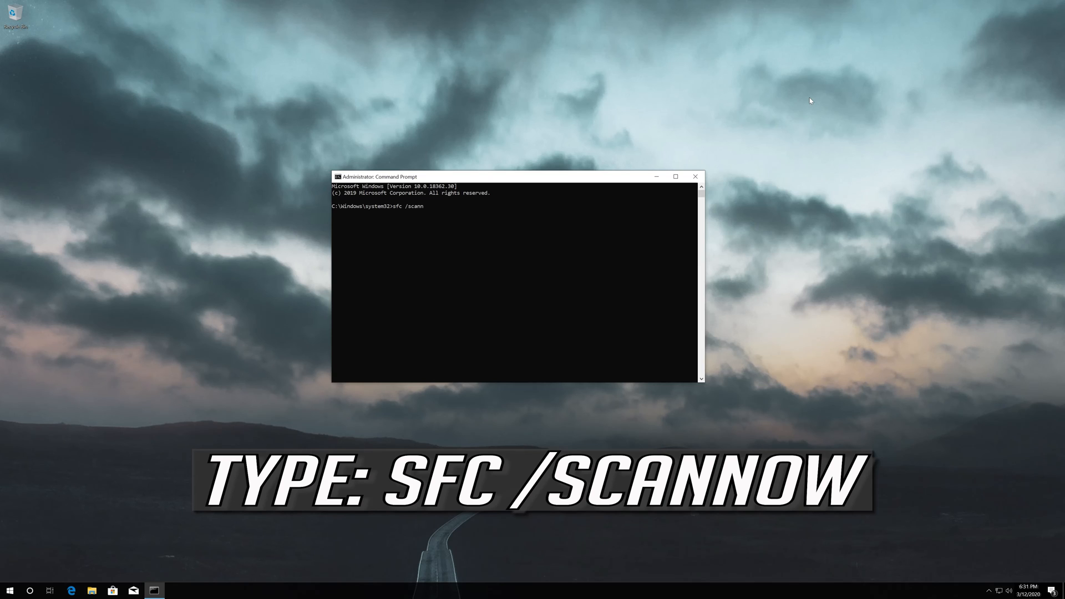